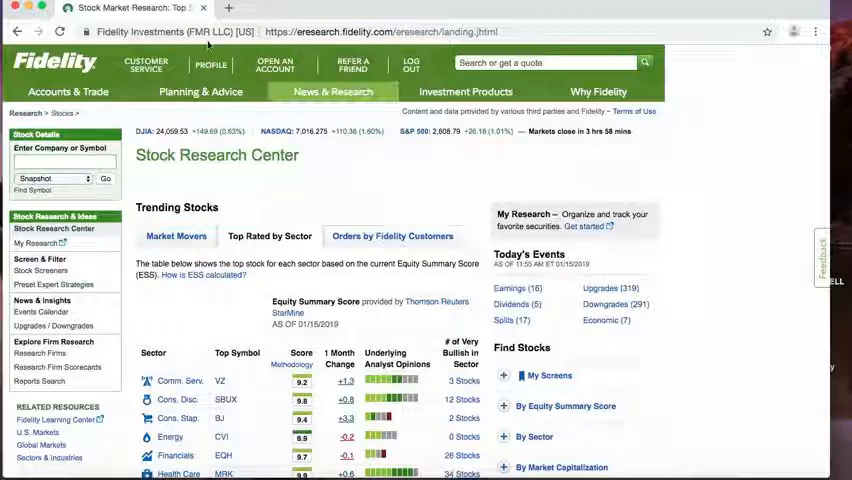
pyautogui.moveTo(368, 180)
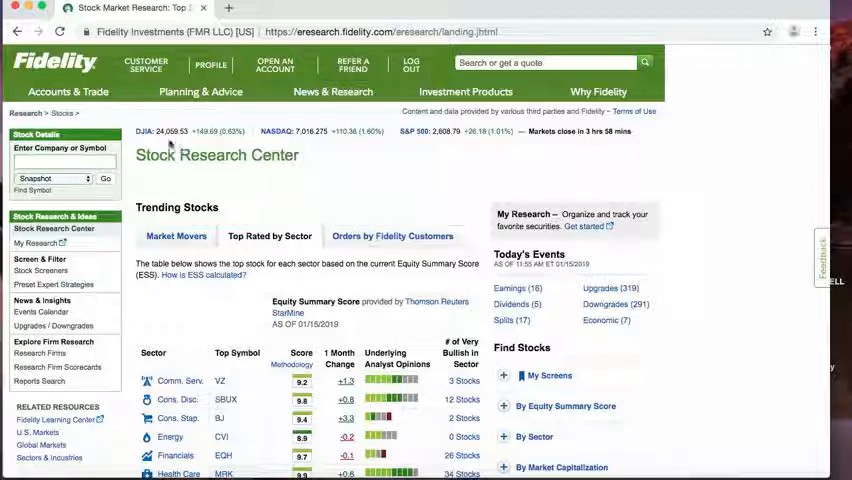
# Step: Browse the research pages and today's earnings announcements calendar
pyautogui.click(332, 92)
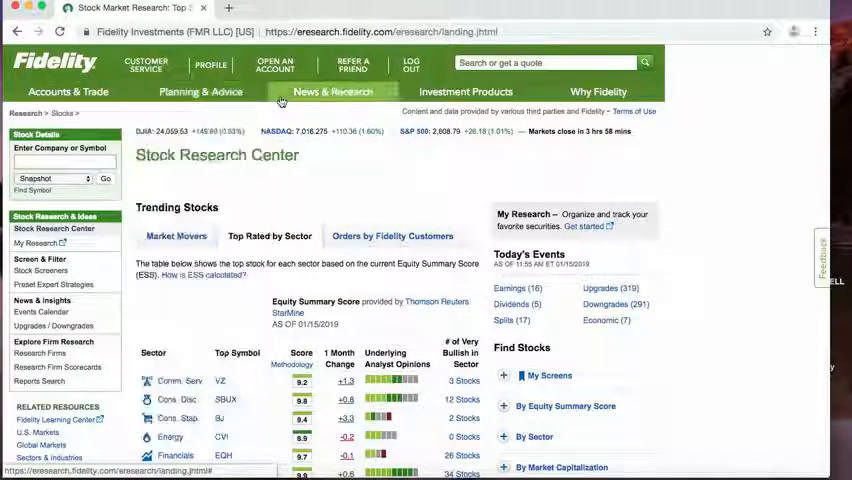
pyautogui.click(332, 92)
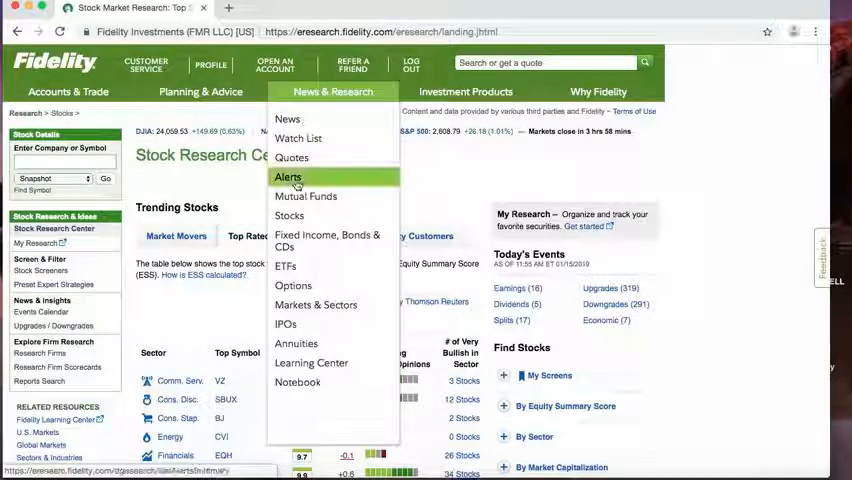
pyautogui.click(288, 176)
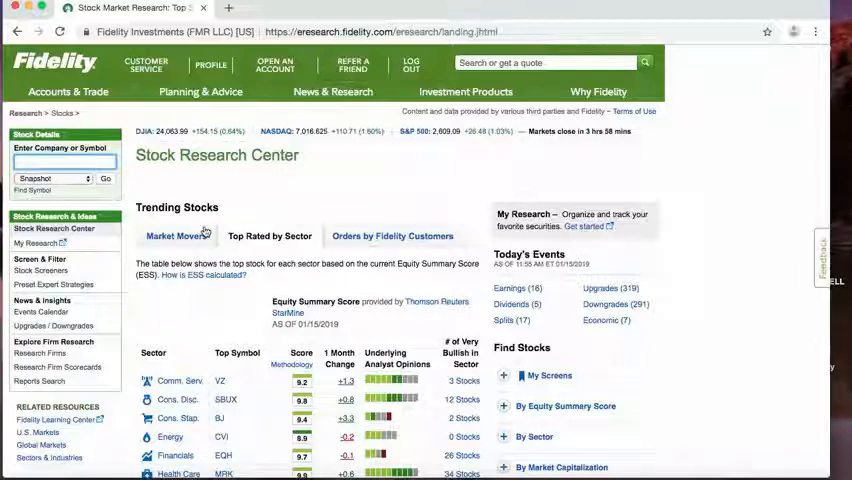
pyautogui.scroll(-3)
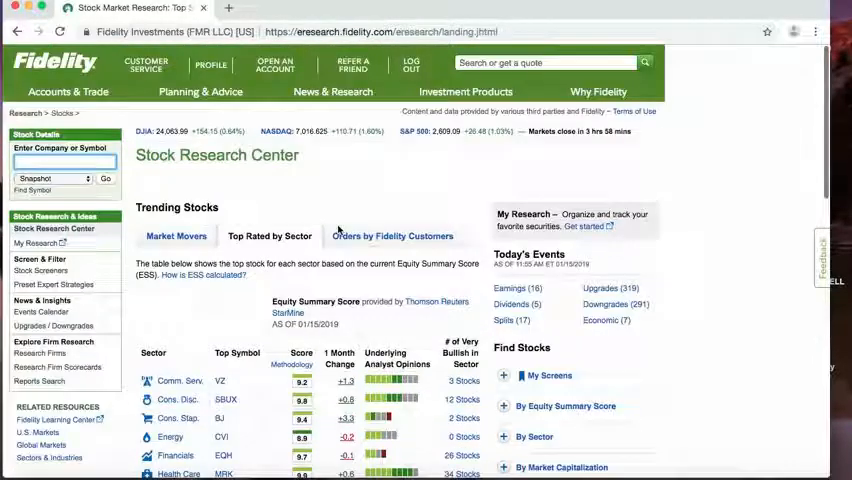
pyautogui.scroll(-3)
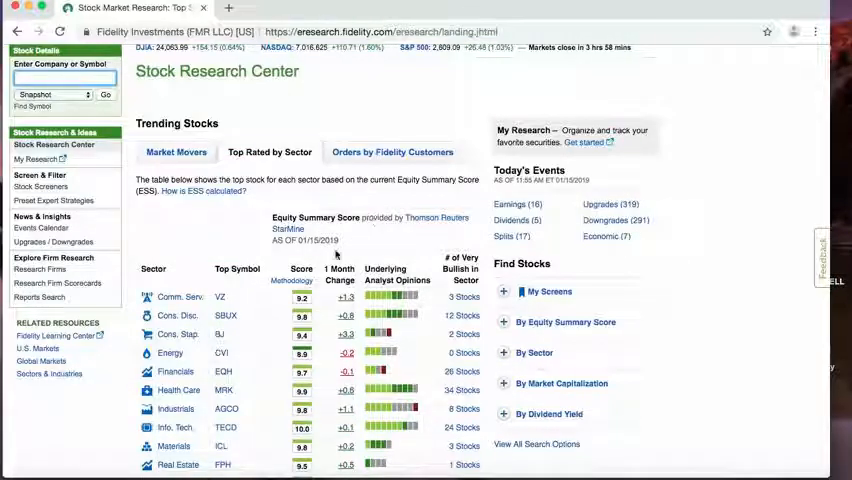
pyautogui.scroll(-3)
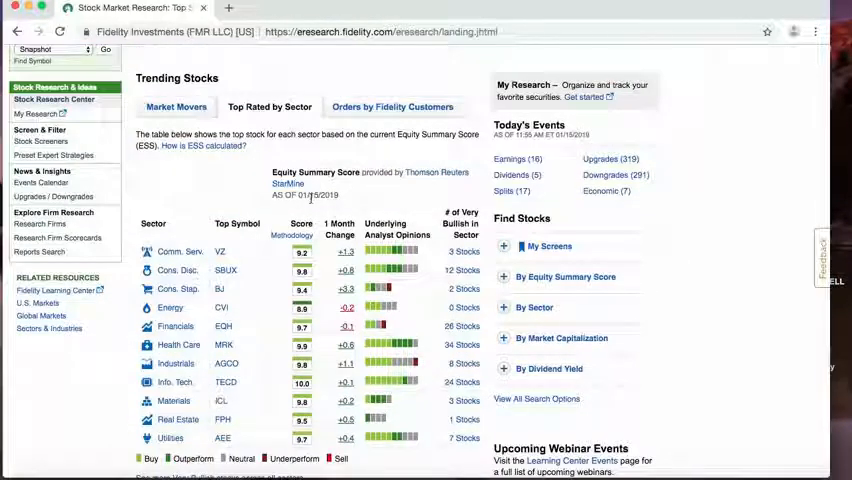
pyautogui.scroll(-3)
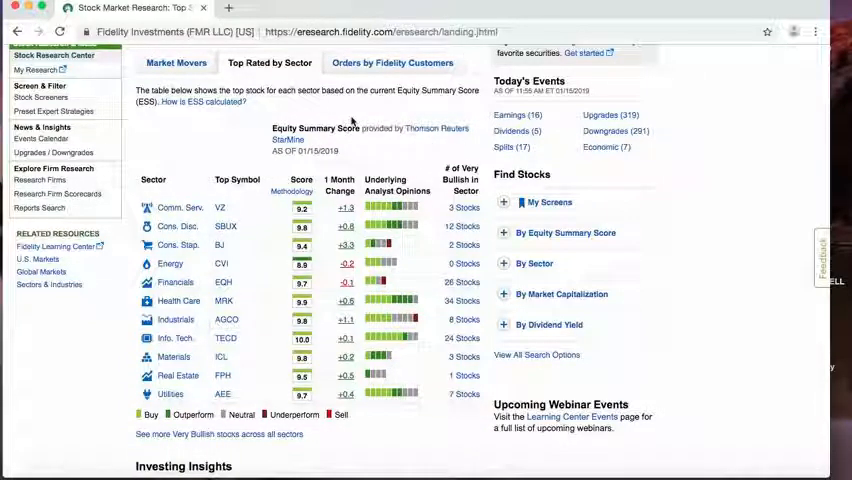
pyautogui.scroll(-3)
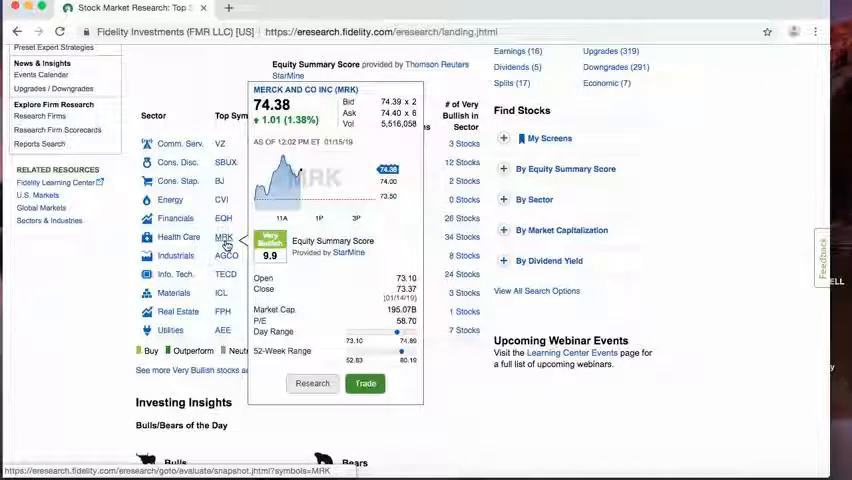
pyautogui.scroll(-3)
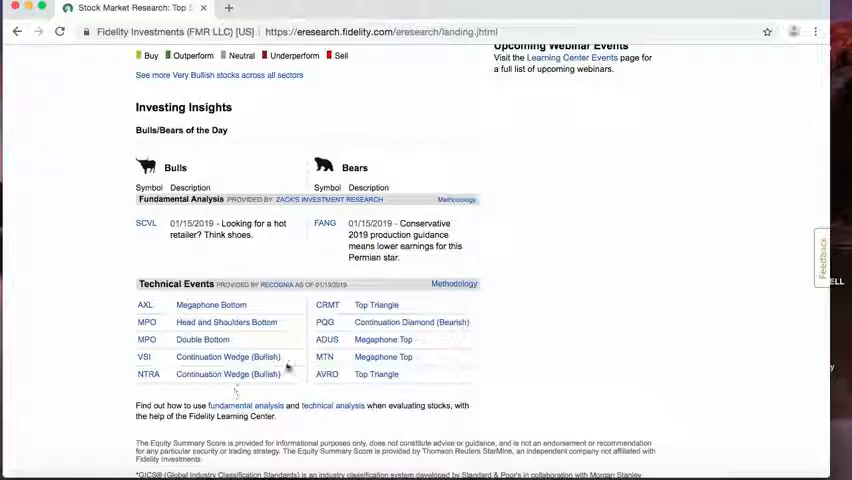
pyautogui.moveTo(352, 376)
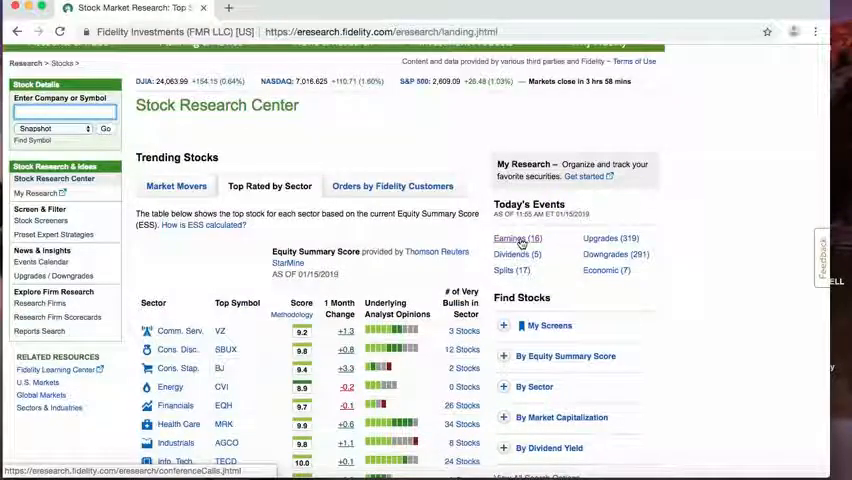
pyautogui.click(516, 238)
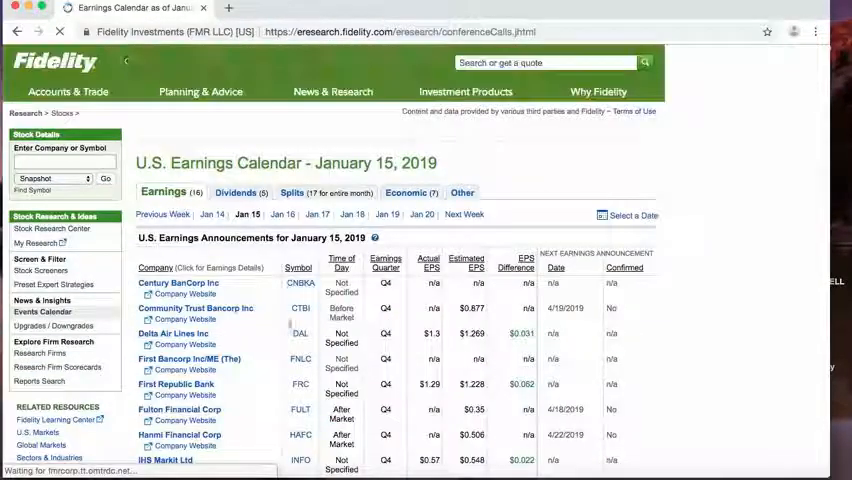
pyautogui.scroll(-3)
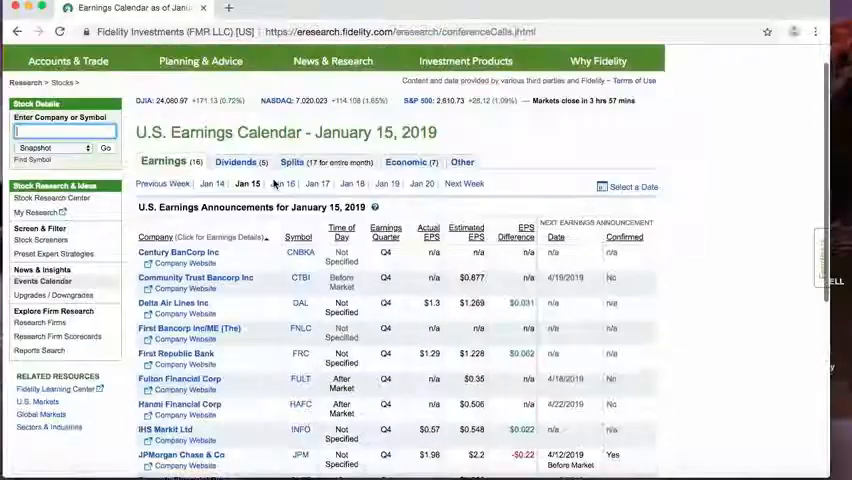
pyautogui.scroll(-3)
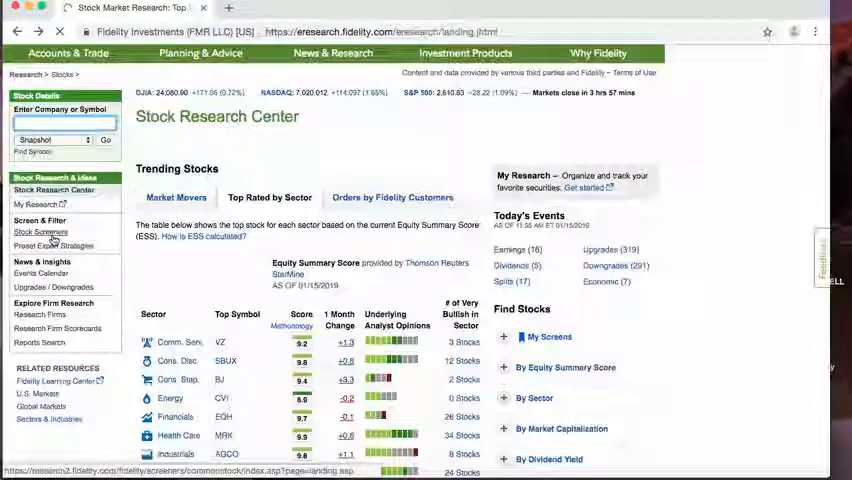
# Step: Start a new stock screen and add Security Price as the first criterion (6,033 matches)
pyautogui.click(40, 232)
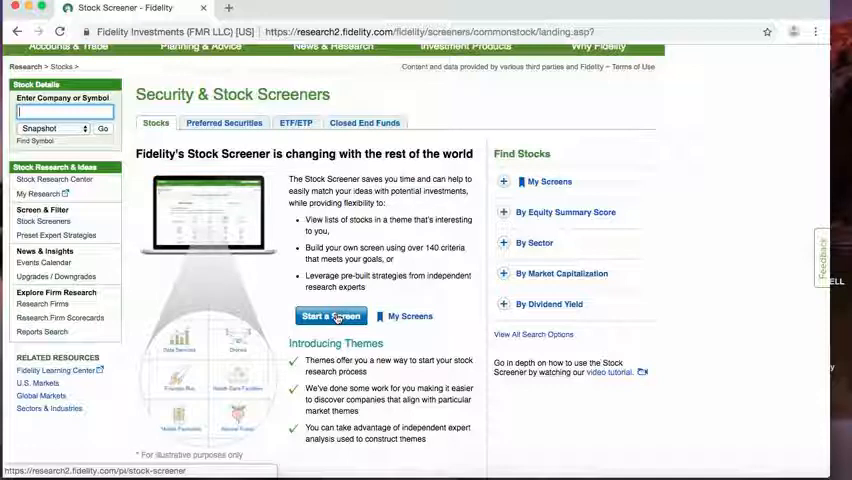
pyautogui.click(332, 316)
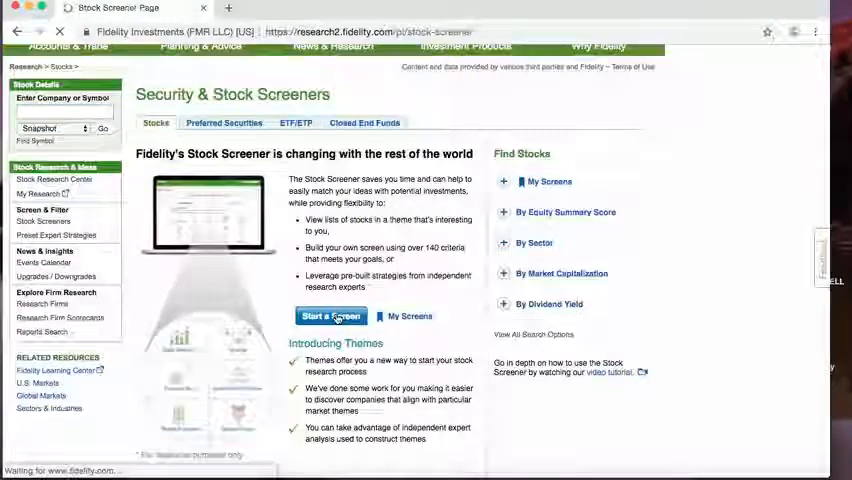
pyautogui.click(330, 316)
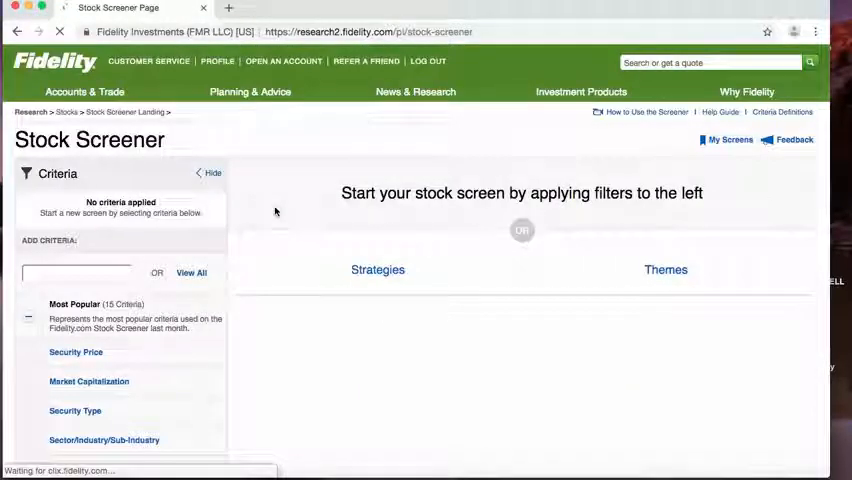
pyautogui.click(376, 268)
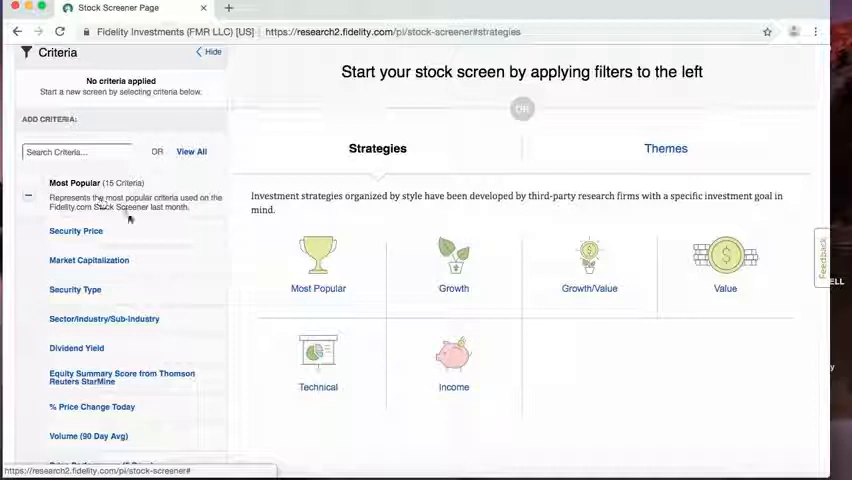
pyautogui.click(76, 232)
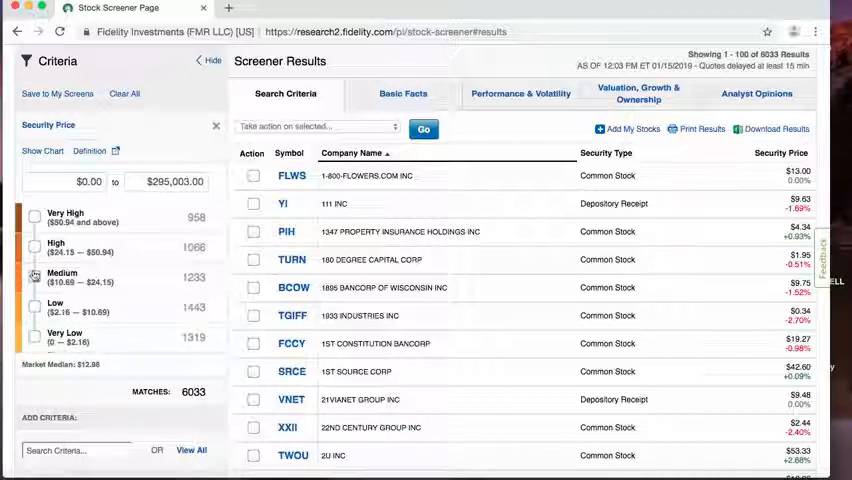
# Step: Limit Security Price to medium-priced stocks and add the P/E (Price/TTM Earnings) criterion
pyautogui.click(36, 276)
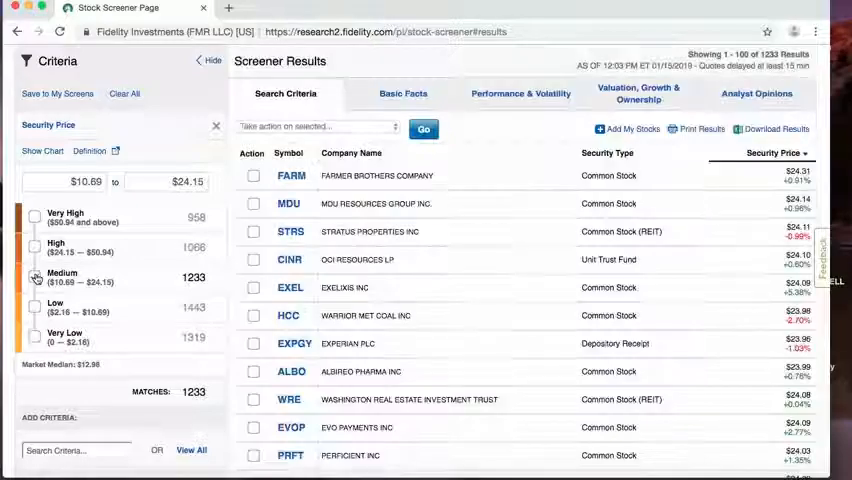
pyautogui.scroll(-3)
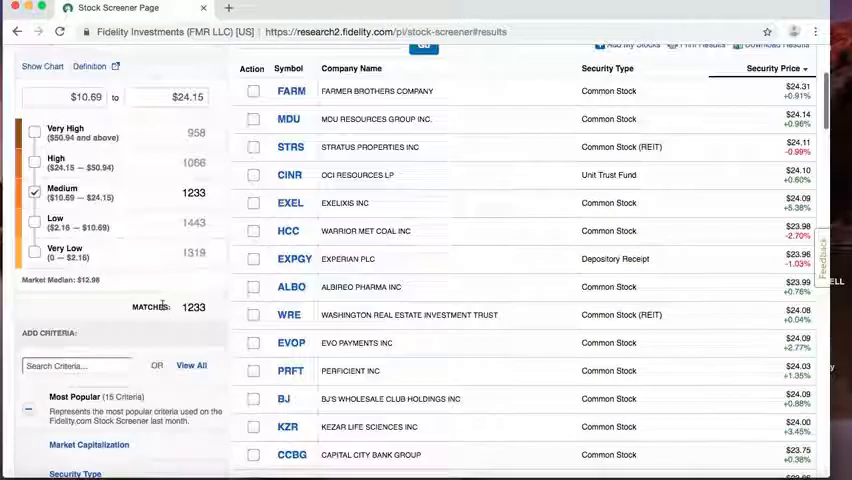
pyautogui.scroll(-3)
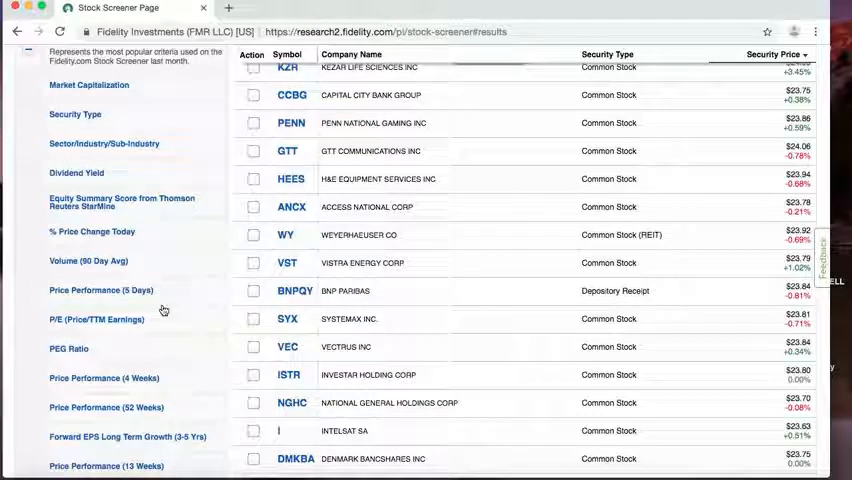
pyautogui.moveTo(156, 156)
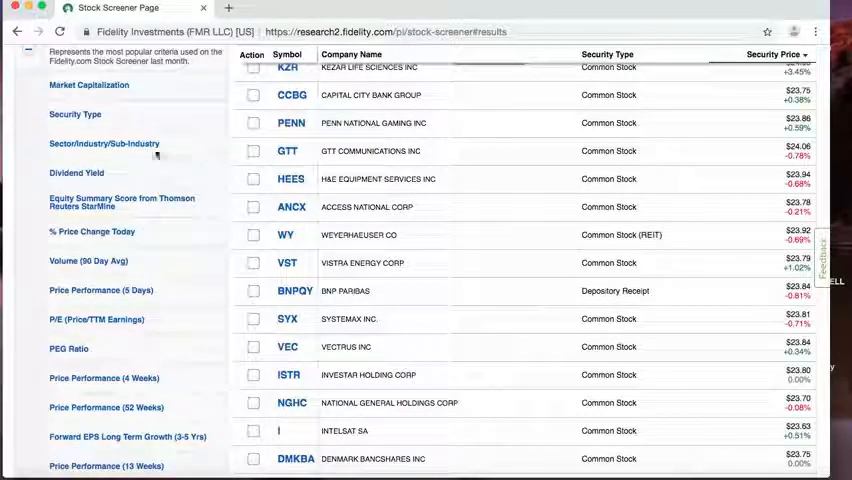
pyautogui.scroll(-3)
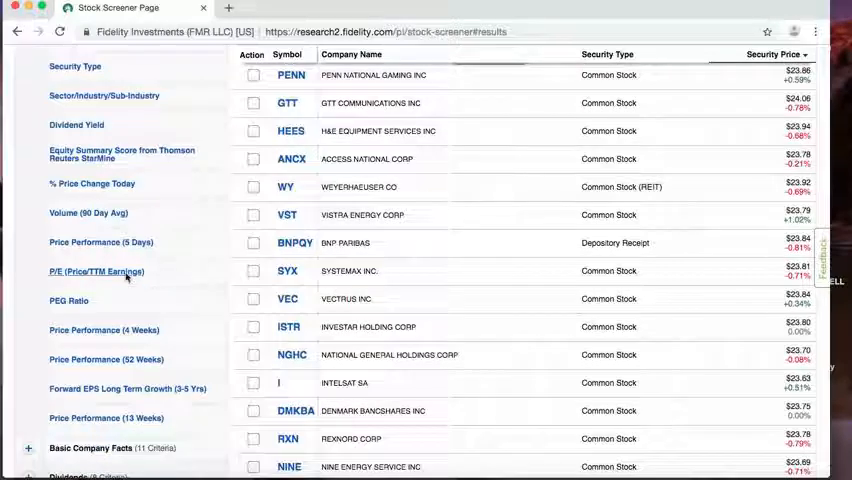
pyautogui.click(96, 272)
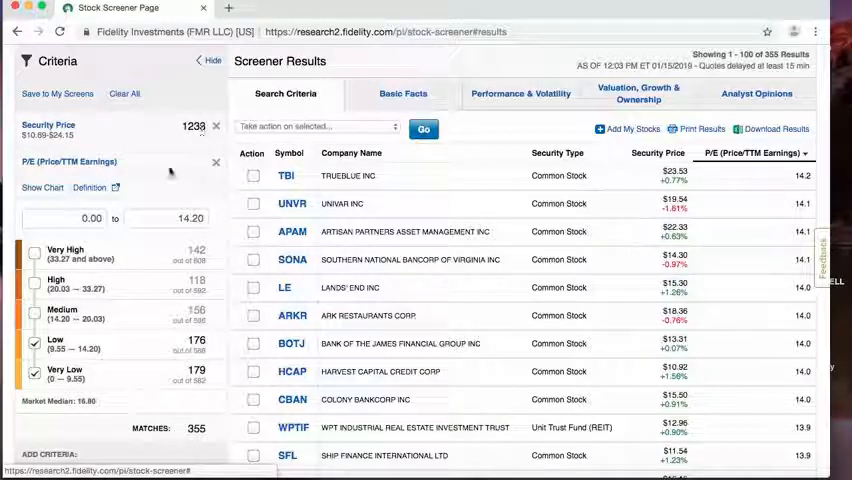
# Step: Add Revenue (TTM) from Basic Company Facts as a third criterion
pyautogui.scroll(-3)
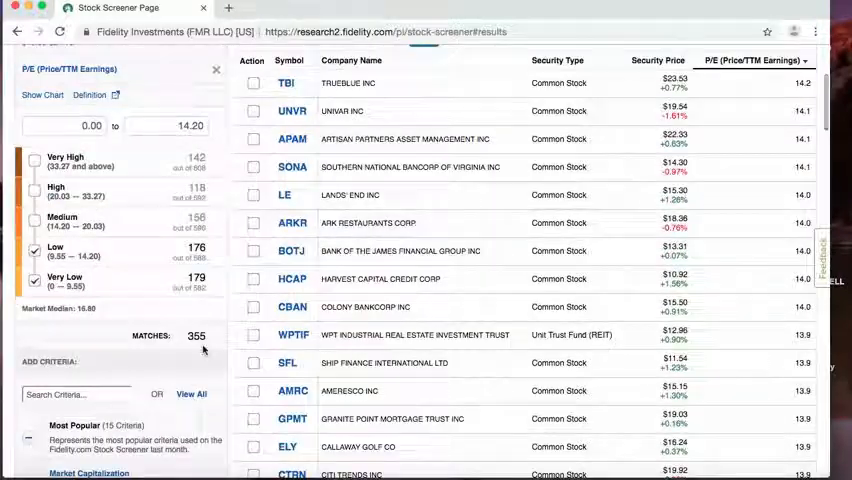
pyautogui.scroll(-3)
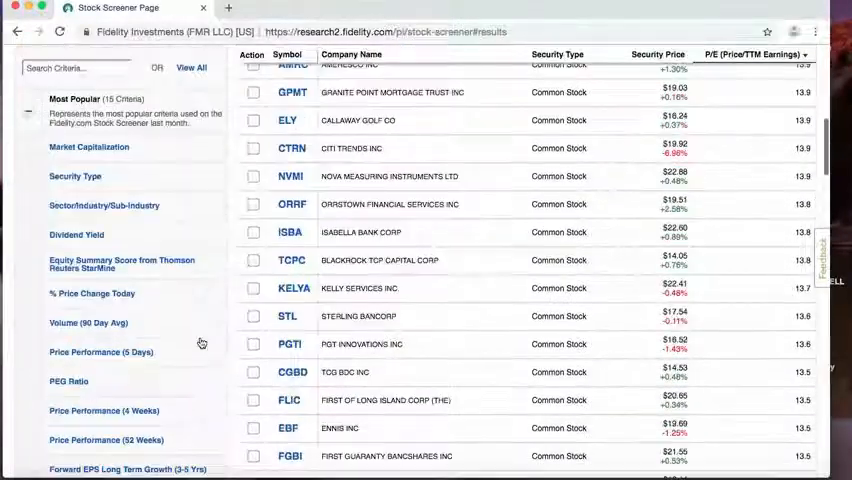
pyautogui.scroll(-3)
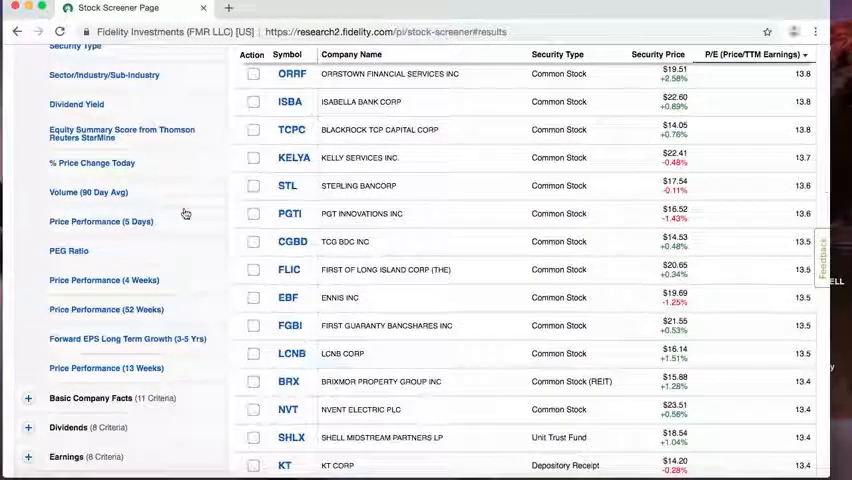
pyautogui.scroll(-3)
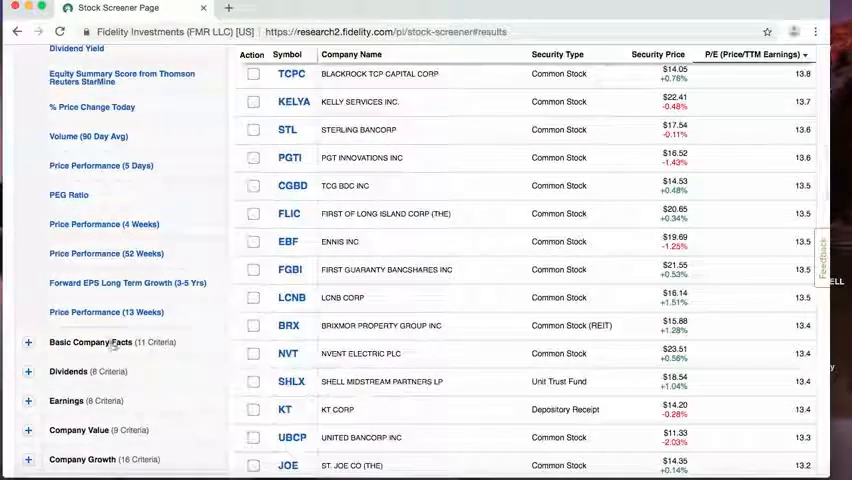
pyautogui.scroll(3)
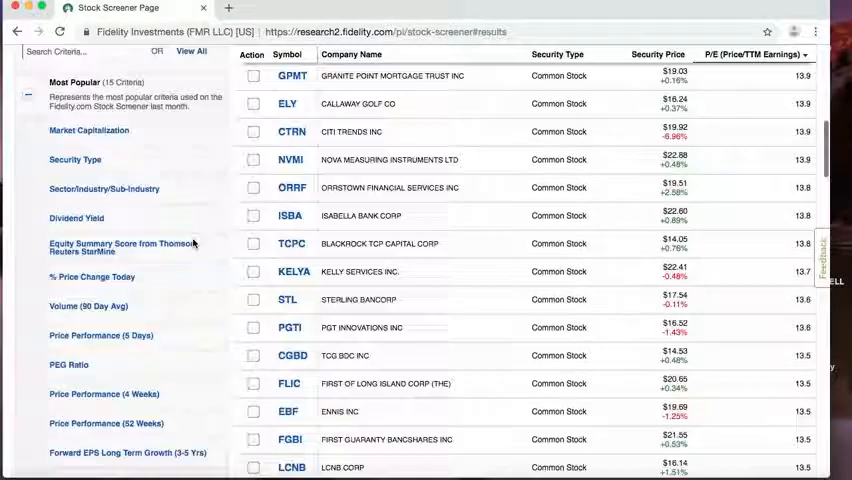
pyautogui.scroll(-3)
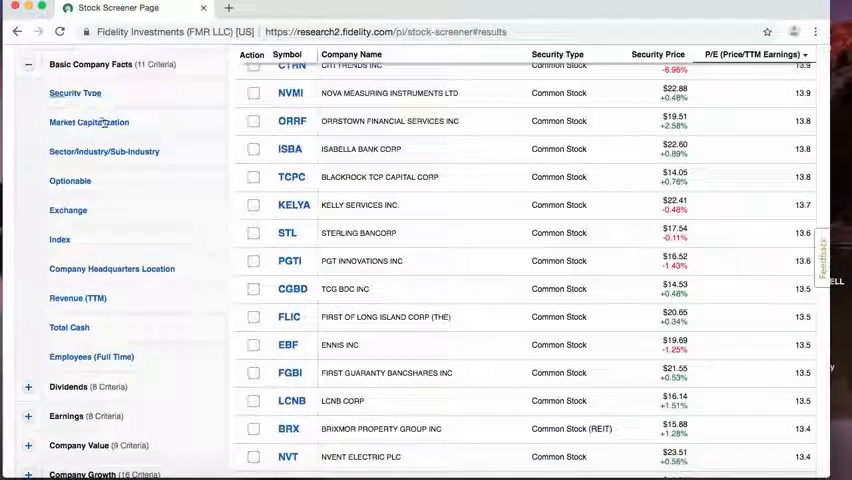
pyautogui.moveTo(76, 298)
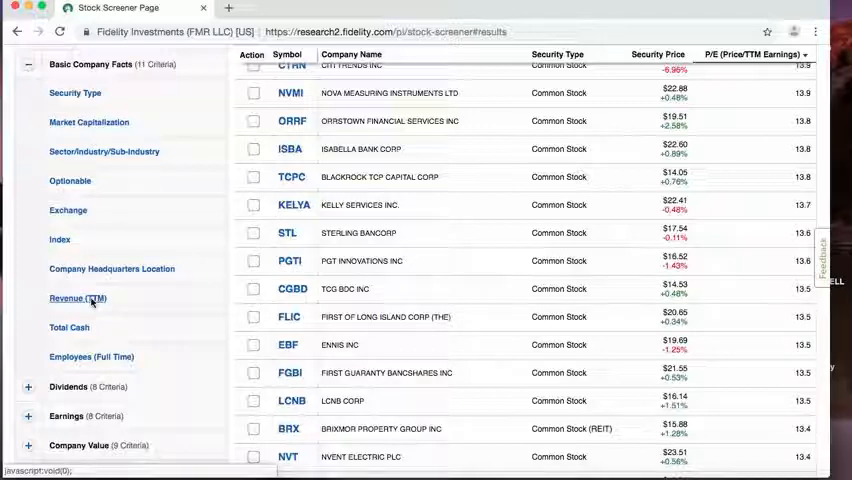
pyautogui.click(64, 298)
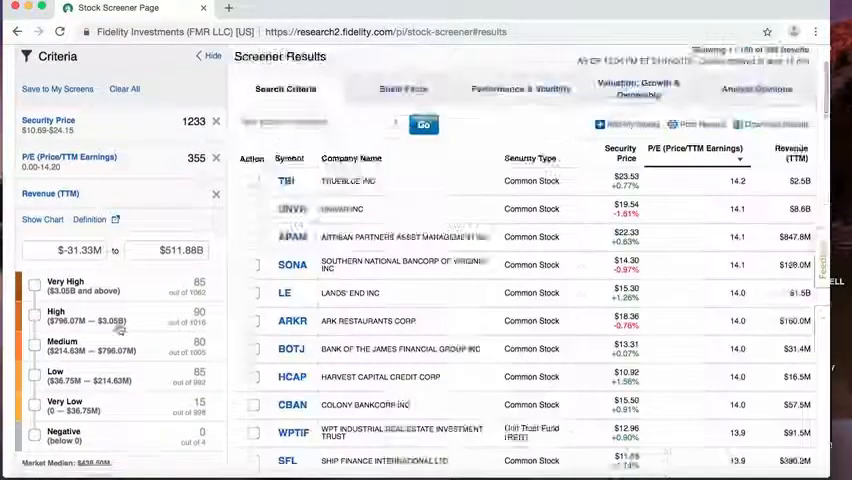
# Step: Restrict revenue to the High and Very High bins (175 matches) and add Price/Cash Flow Ratio
pyautogui.scroll(-3)
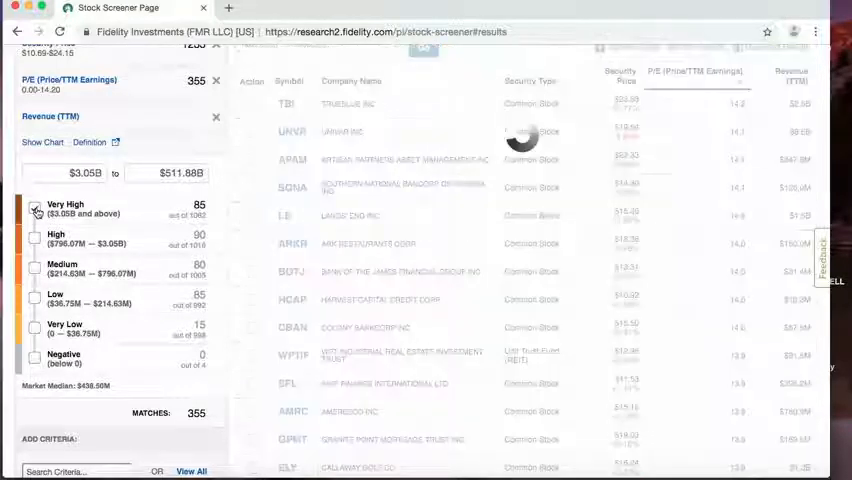
pyautogui.click(34, 236)
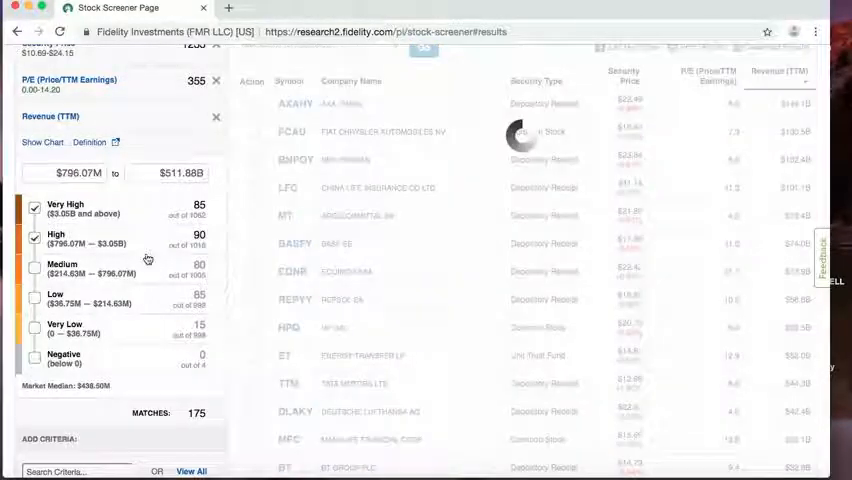
pyautogui.scroll(-3)
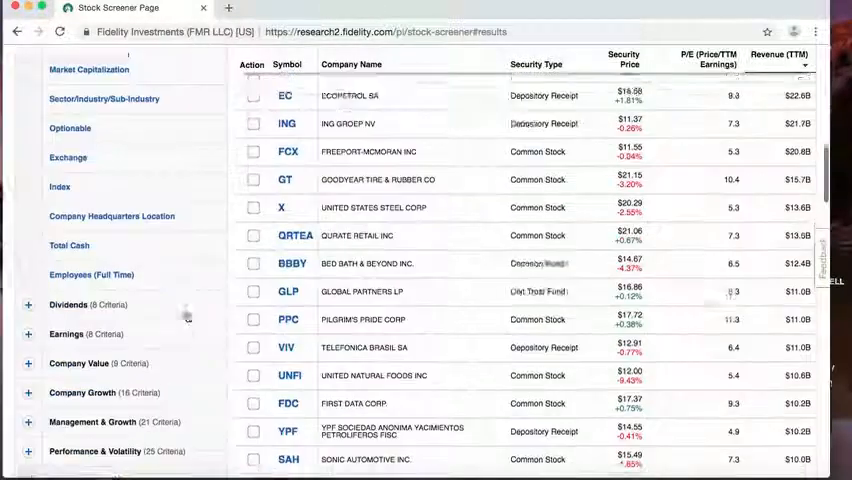
pyautogui.scroll(-3)
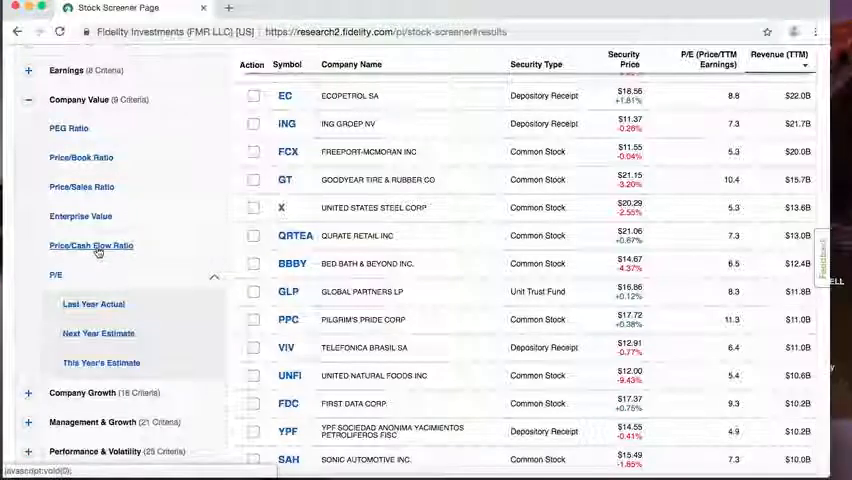
pyautogui.click(90, 244)
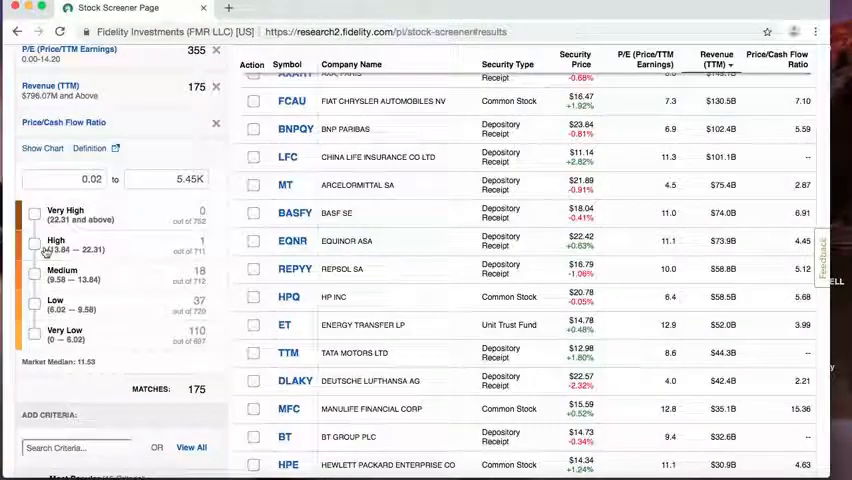
# Step: Limit Price/Cash Flow Ratio to Low and Very Low values
pyautogui.click(34, 300)
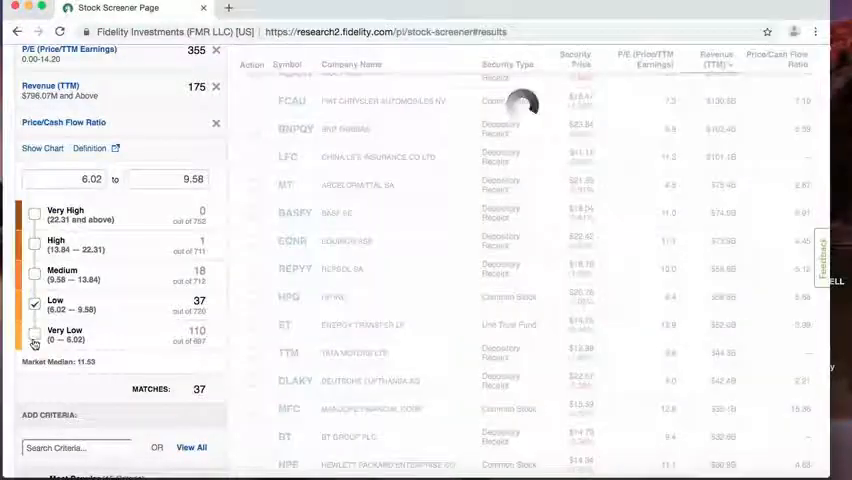
pyautogui.click(36, 336)
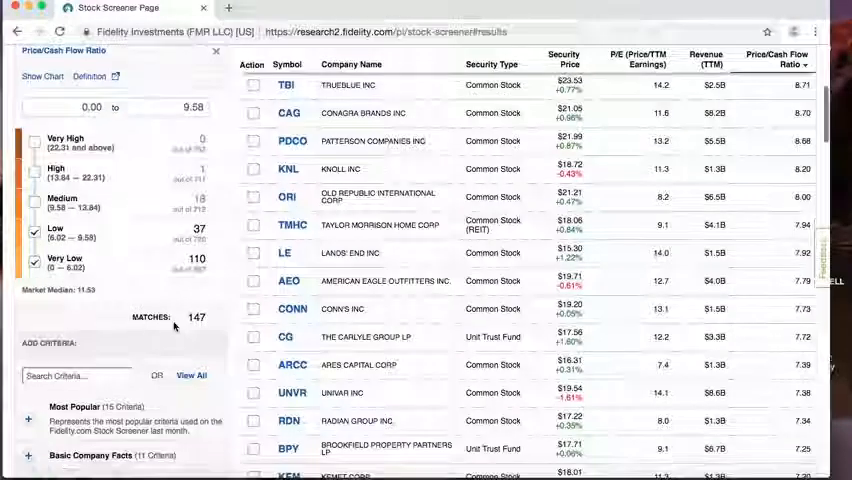
pyautogui.scroll(3)
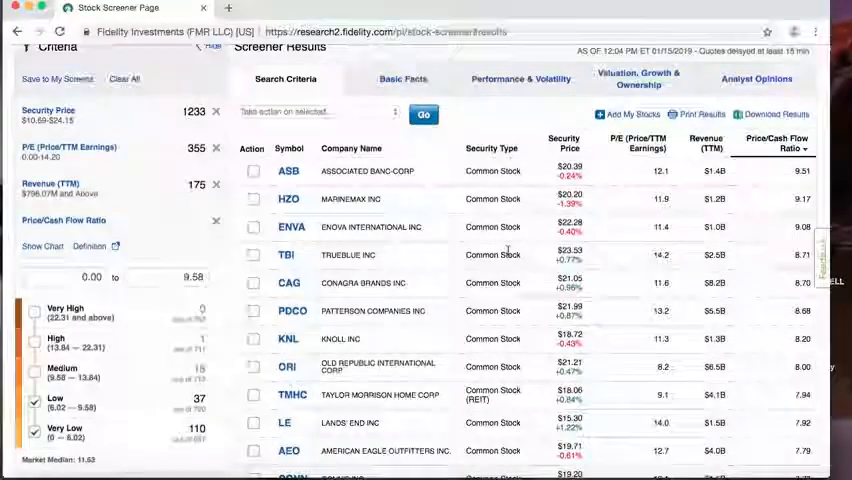
pyautogui.scroll(-3)
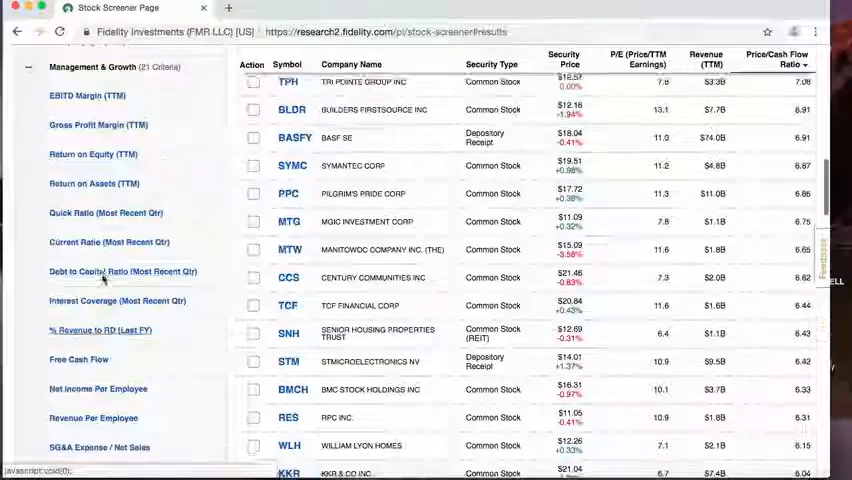
pyautogui.scroll(-3)
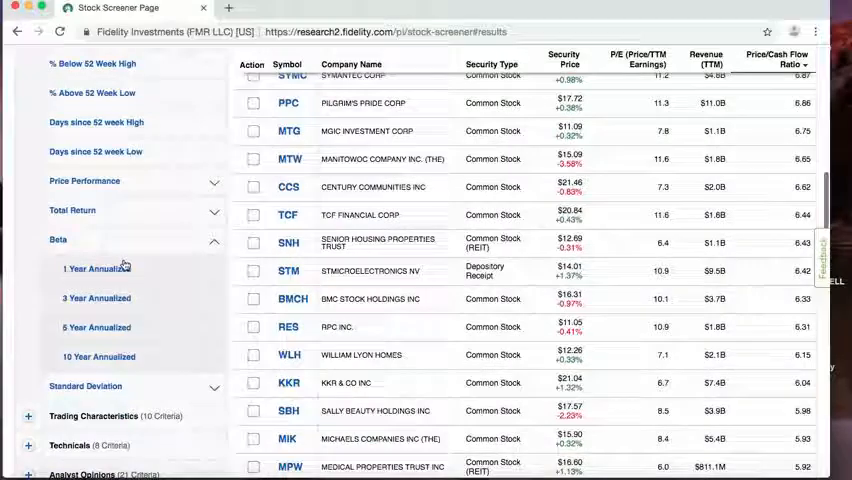
pyautogui.scroll(-3)
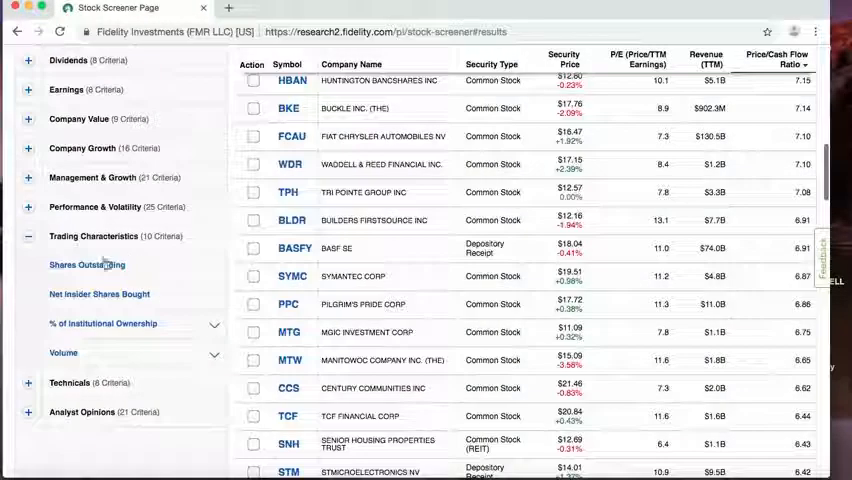
# Step: Add Net Insider Shares Bought and keep only High and Very High insider buying
pyautogui.click(100, 292)
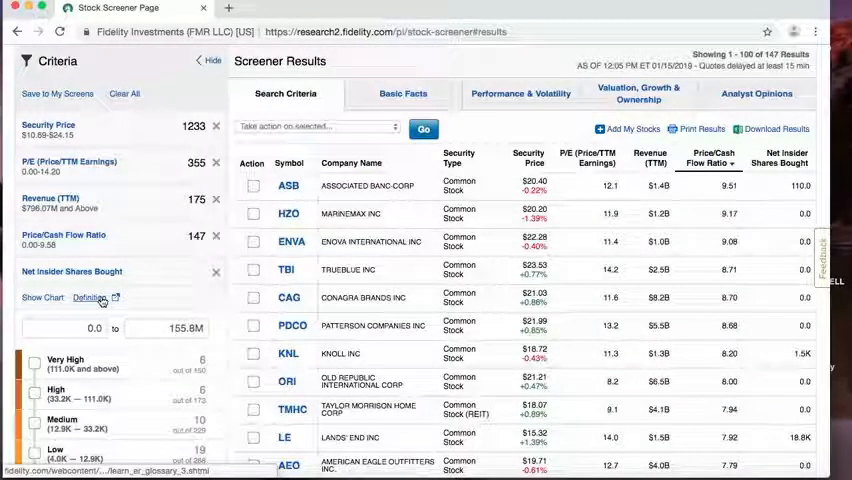
pyautogui.scroll(-3)
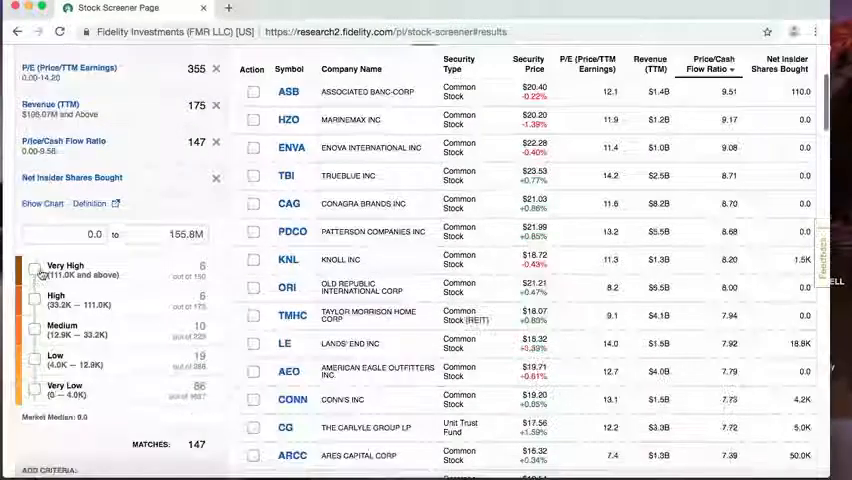
pyautogui.click(36, 270)
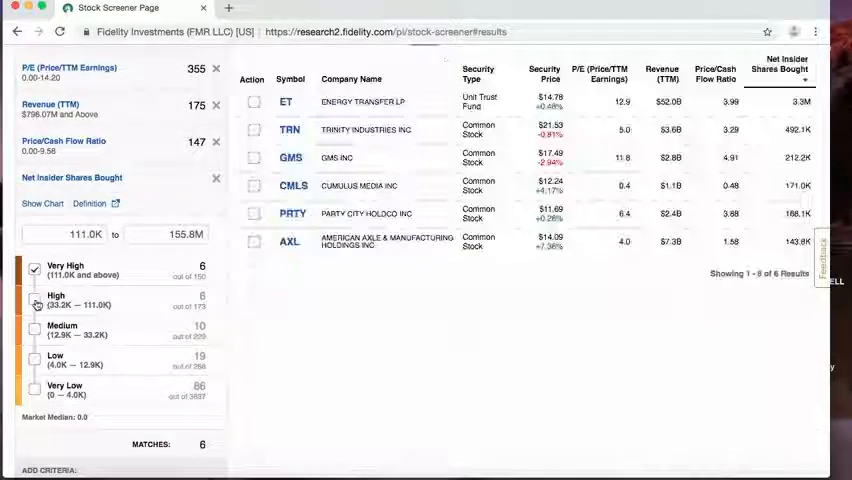
pyautogui.click(40, 468)
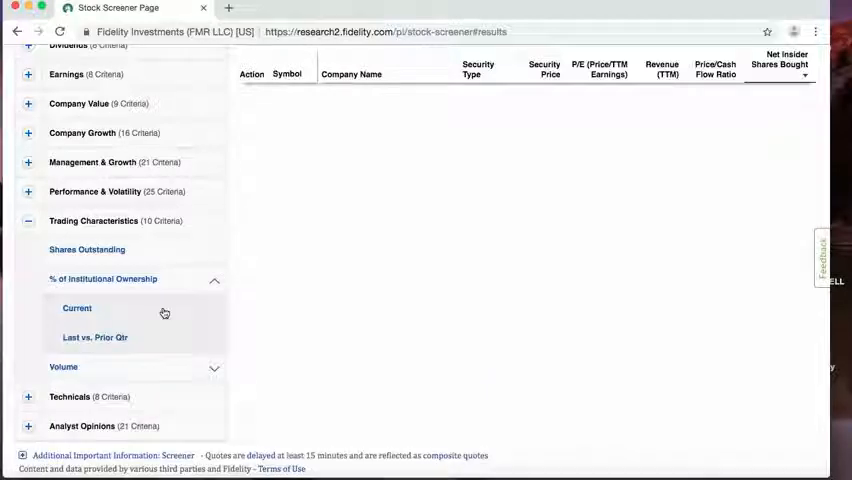
# Step: Add Institutional Ownership (Current) limited to high ownership, leaving nine matching stocks in view
pyautogui.click(76, 308)
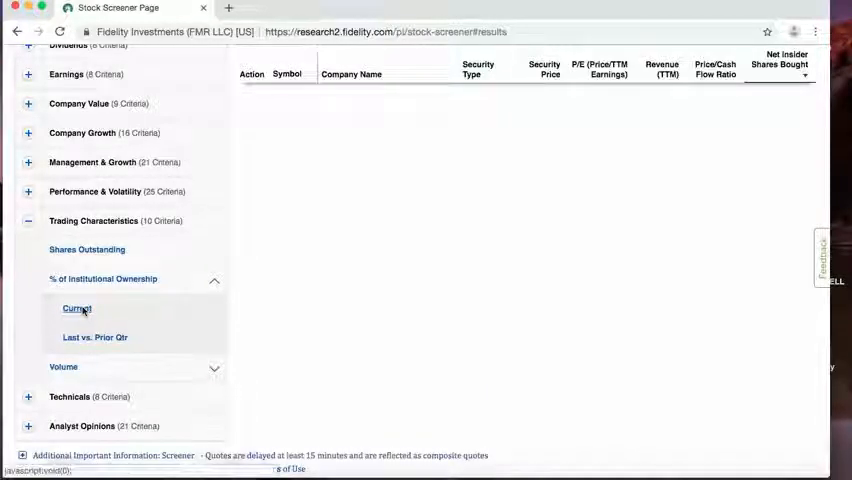
pyautogui.click(76, 308)
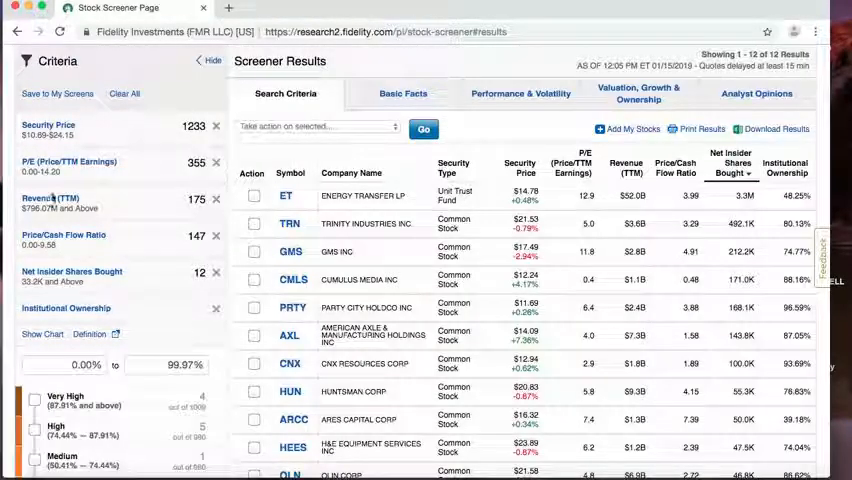
pyautogui.scroll(-3)
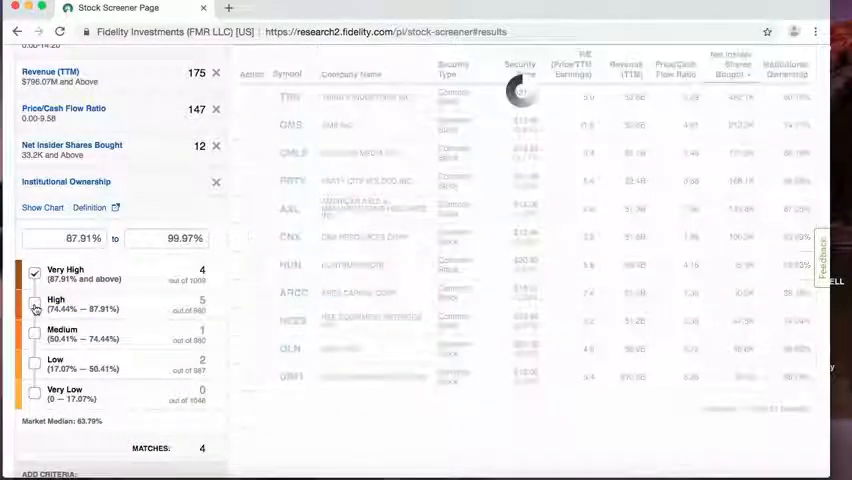
pyautogui.click(36, 304)
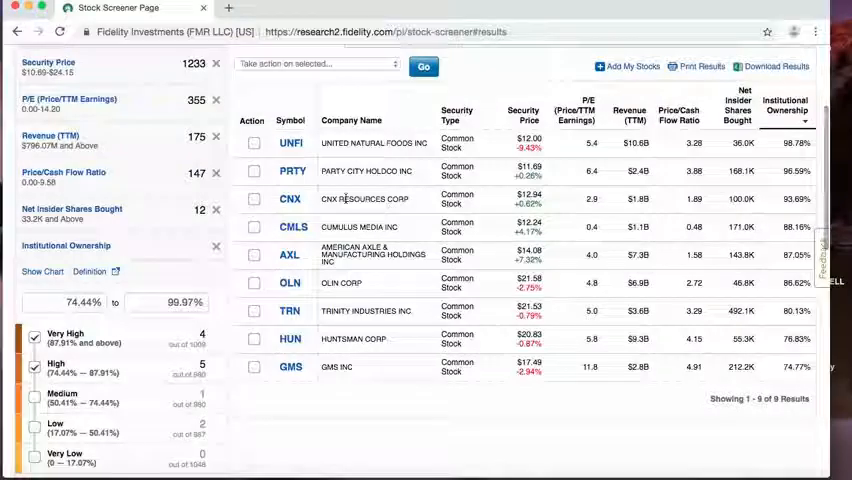
pyautogui.scroll(3)
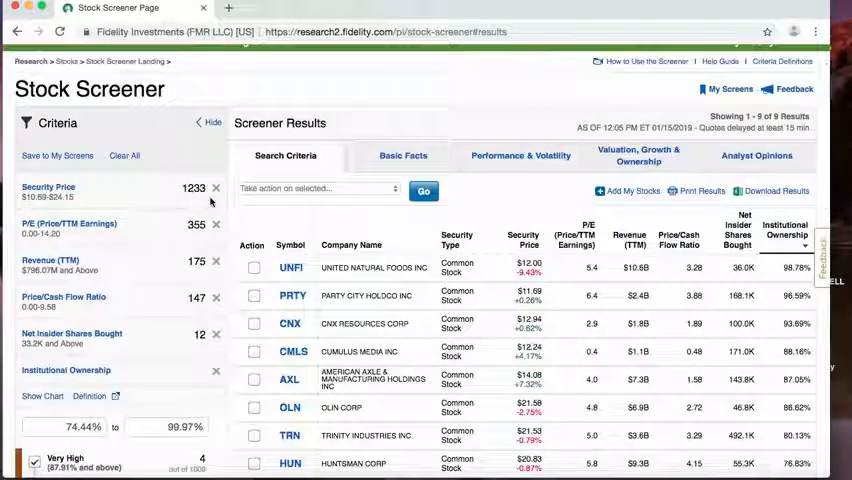
pyautogui.scroll(-3)
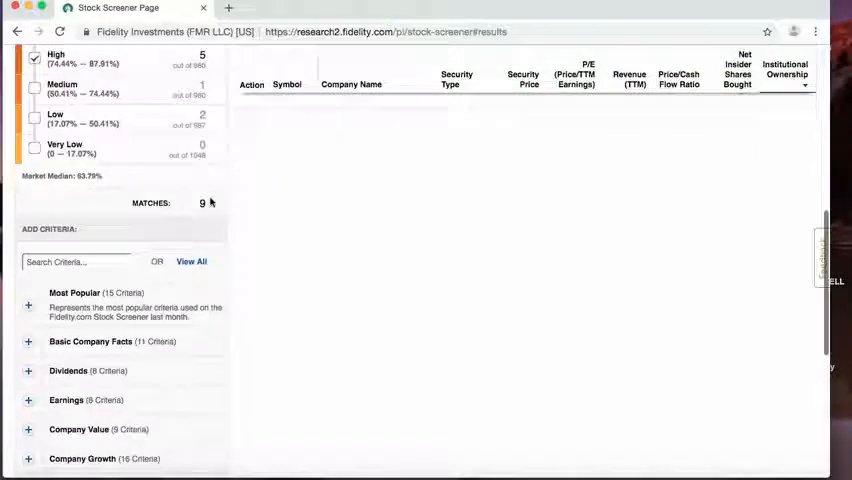
pyautogui.click(204, 202)
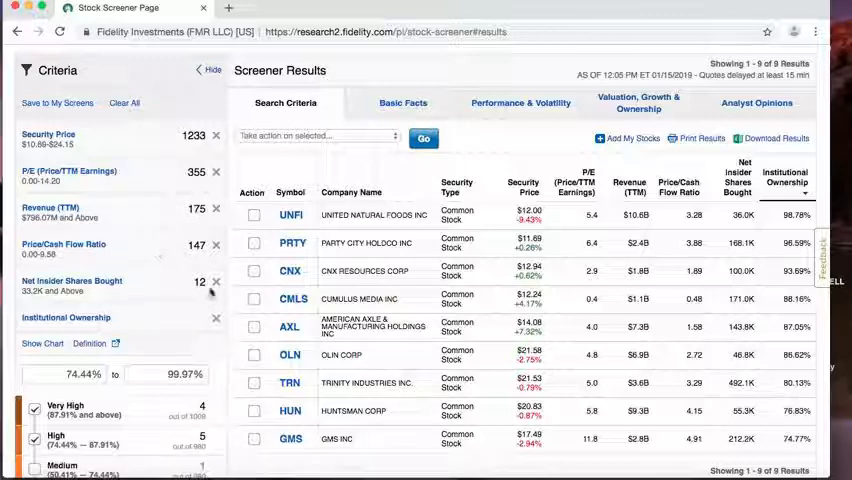
# Step: Scroll through the nine results to review their institutional ownership column
pyautogui.scroll(-3)
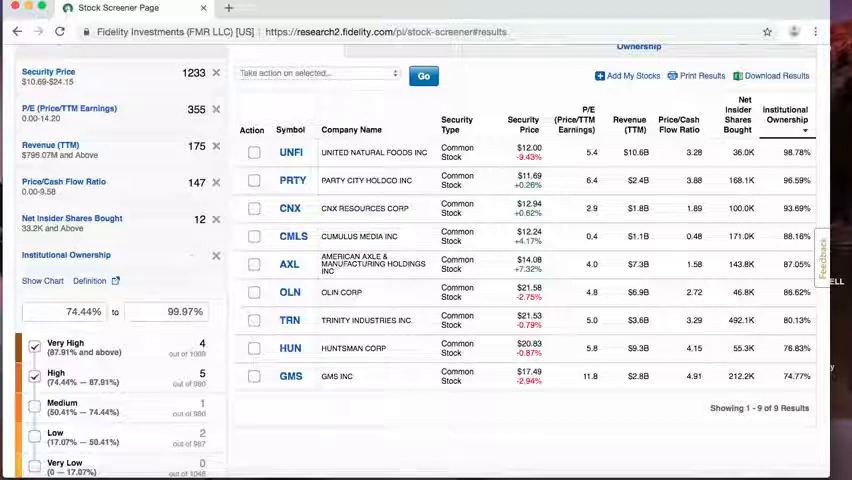
pyautogui.moveTo(490, 364)
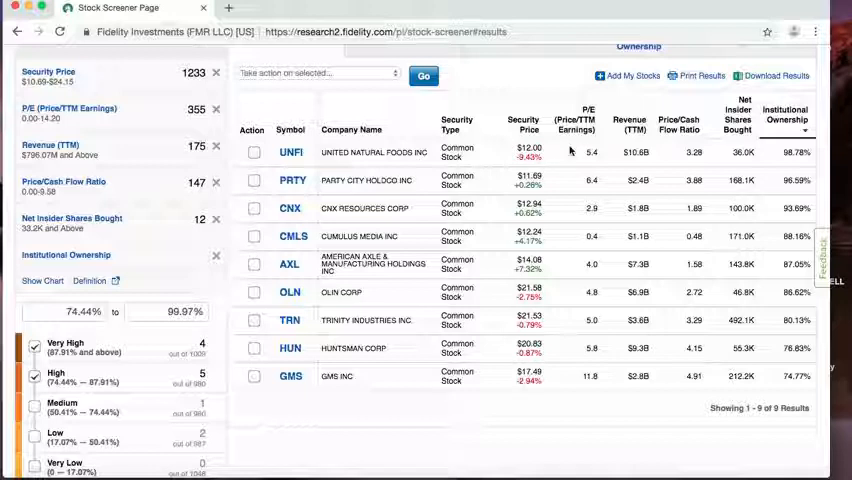
pyautogui.moveTo(508, 152)
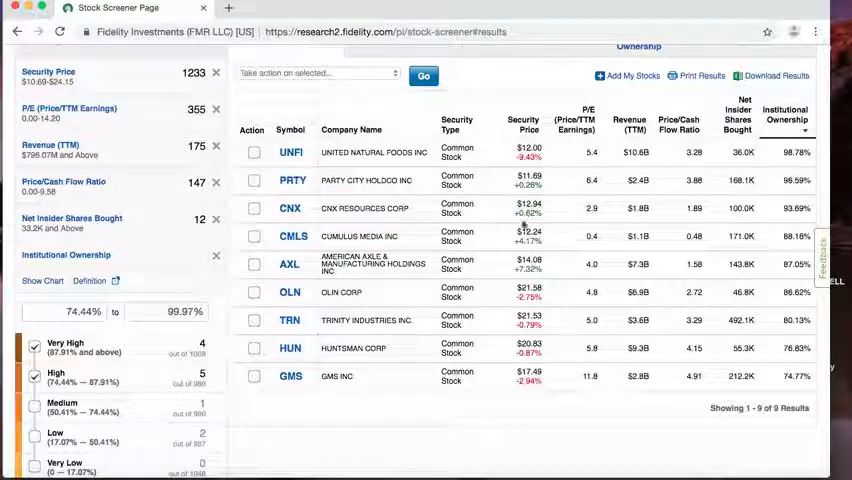
pyautogui.scroll(-3)
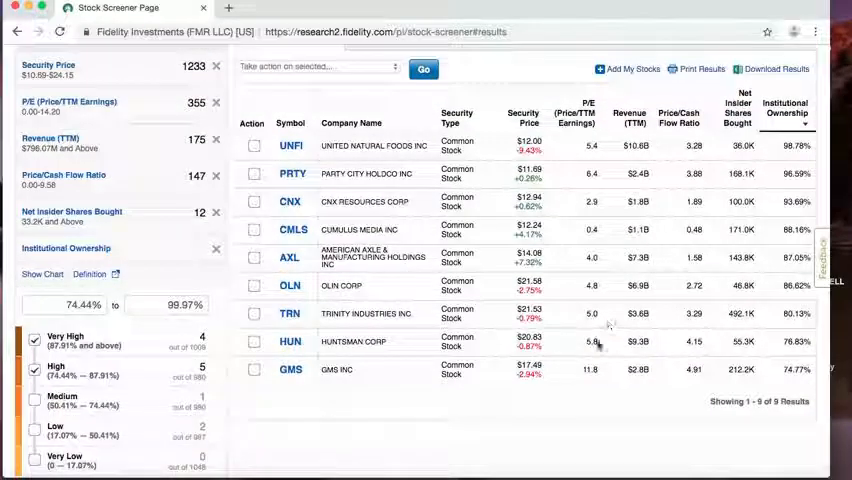
pyautogui.moveTo(512, 388)
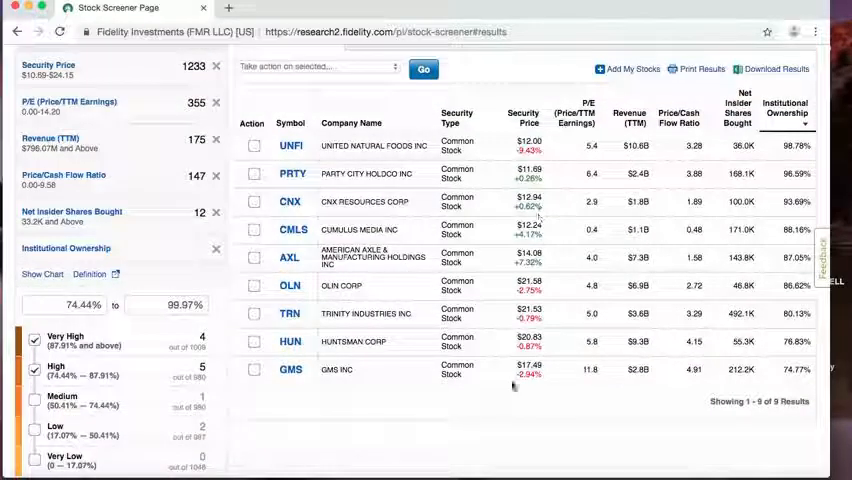
pyautogui.scroll(-3)
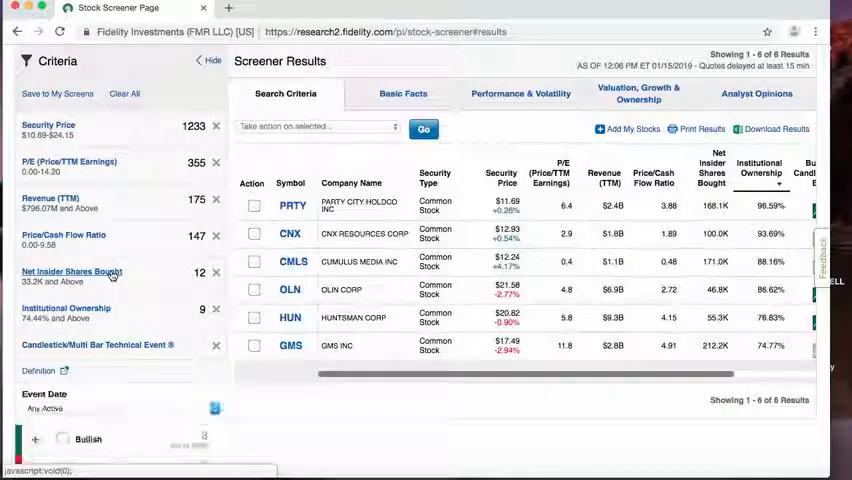
# Step: Restrict the candlestick criterion to Bullish events, leaving PRTY, OLN and HUN
pyautogui.scroll(-3)
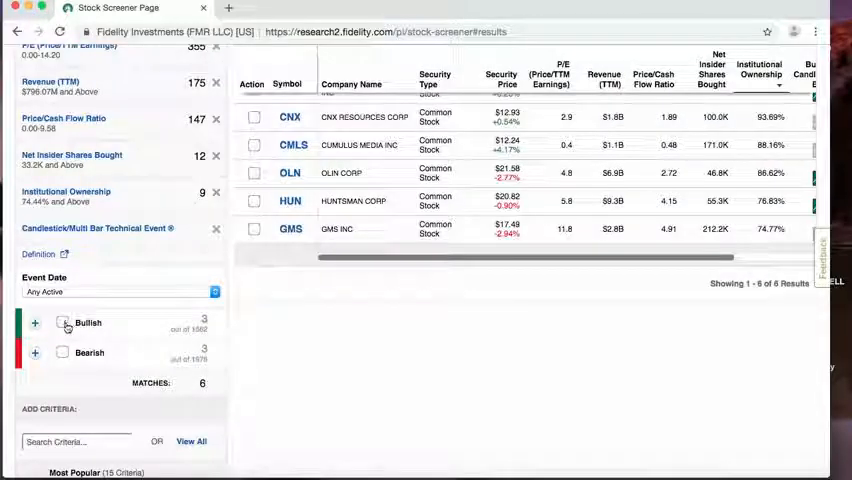
pyautogui.click(62, 322)
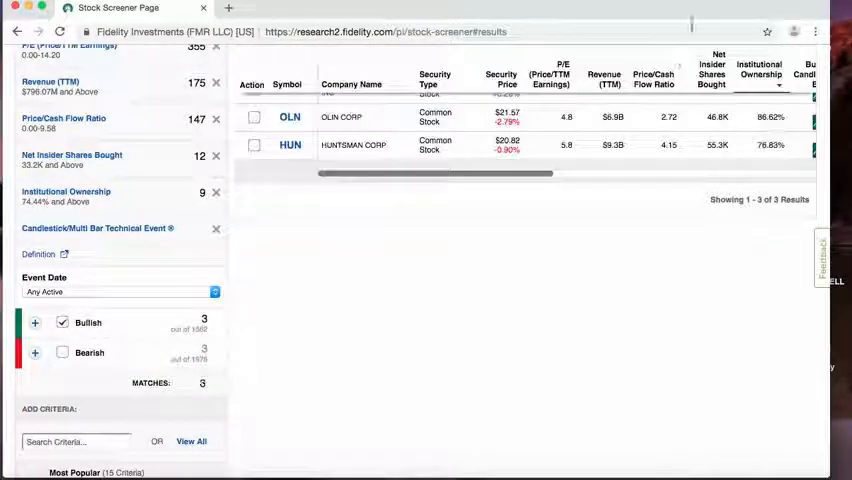
pyautogui.scroll(3)
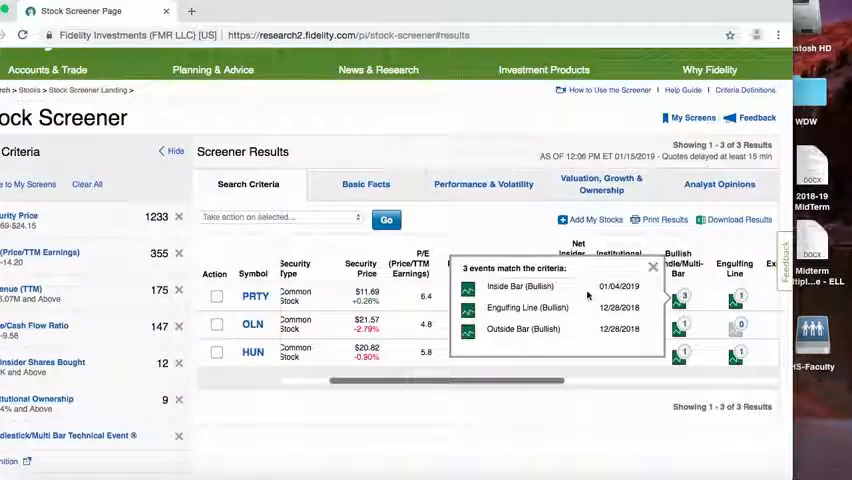
pyautogui.moveTo(656, 268)
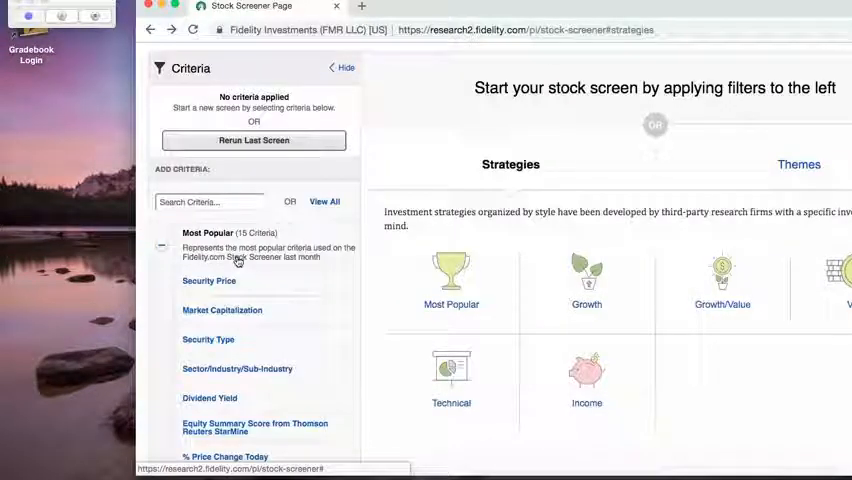
# Step: Add Security Price to the fresh screen and bring the Dividends criteria group into view
pyautogui.click(208, 280)
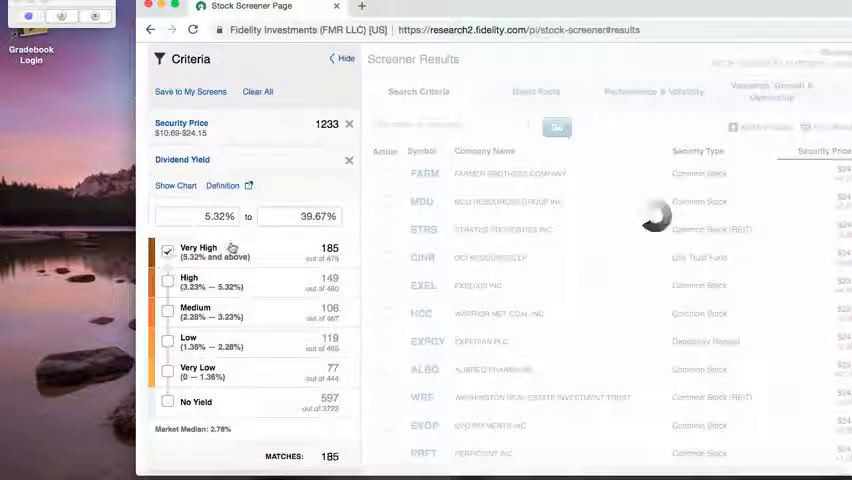
pyautogui.scroll(-3)
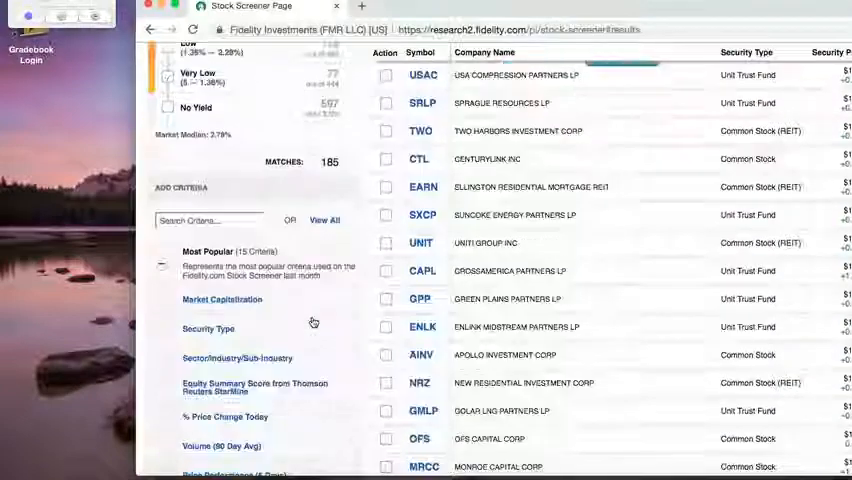
pyautogui.scroll(-3)
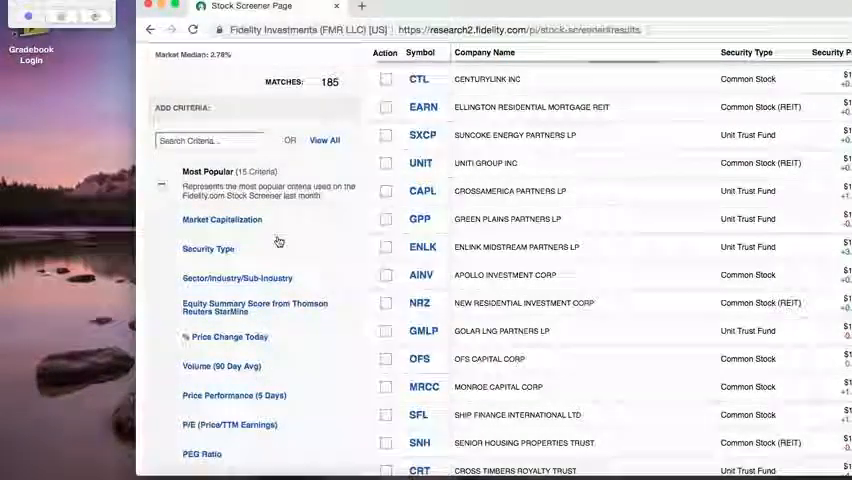
pyautogui.scroll(-3)
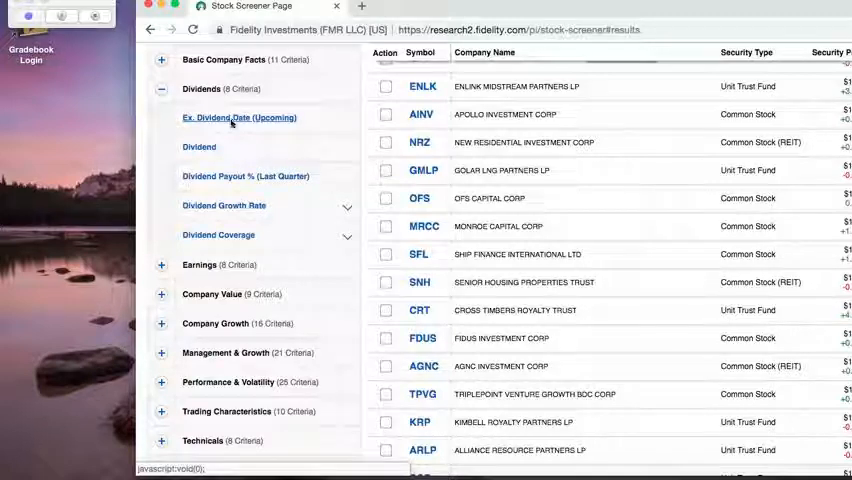
# Step: Add the Ex-Dividend Date (Upcoming) criterion for near-future dates, leaving five high-yield stocks
pyautogui.click(240, 116)
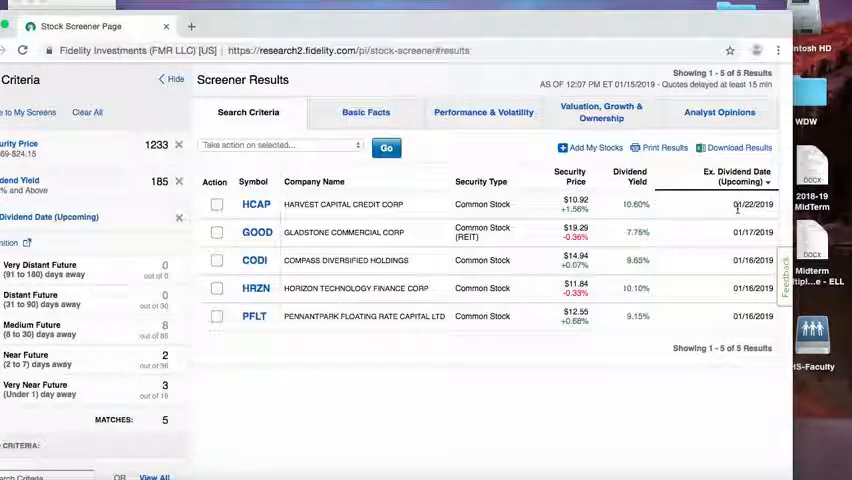
pyautogui.moveTo(736, 160)
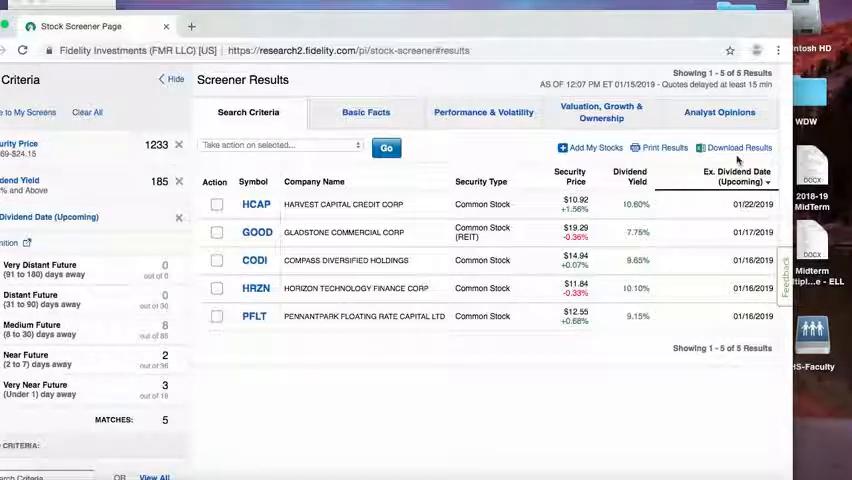
pyautogui.moveTo(740, 204)
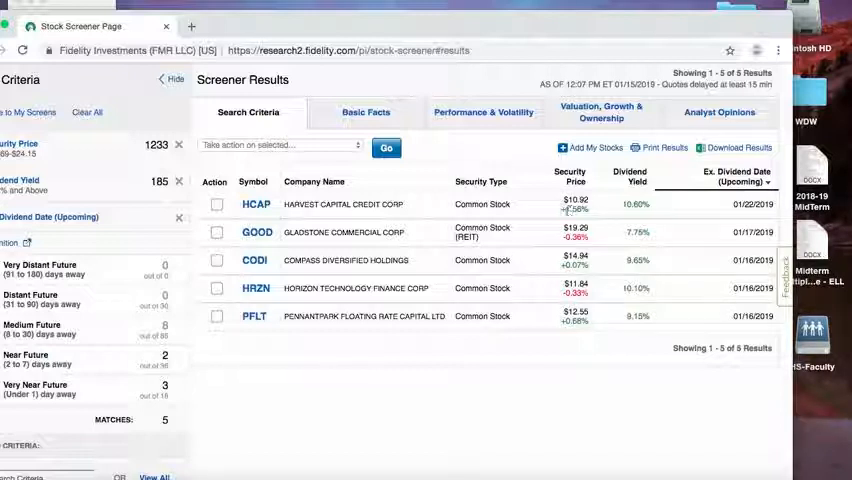
pyautogui.moveTo(276, 328)
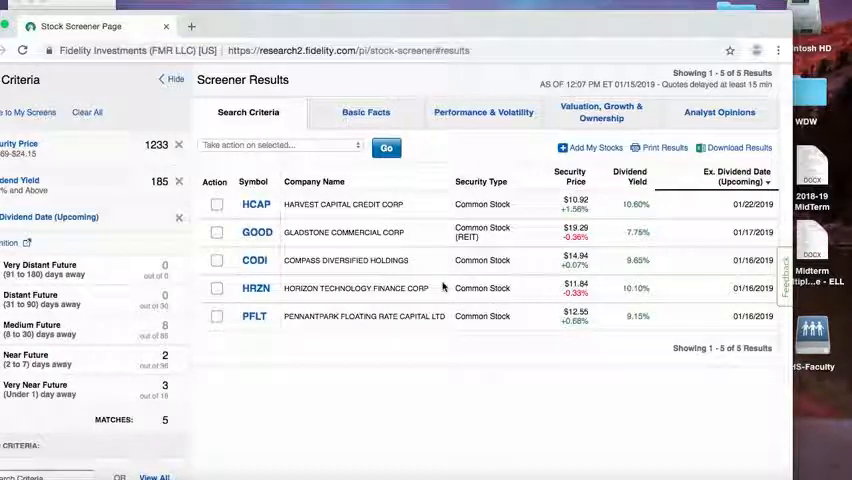
pyautogui.moveTo(660, 220)
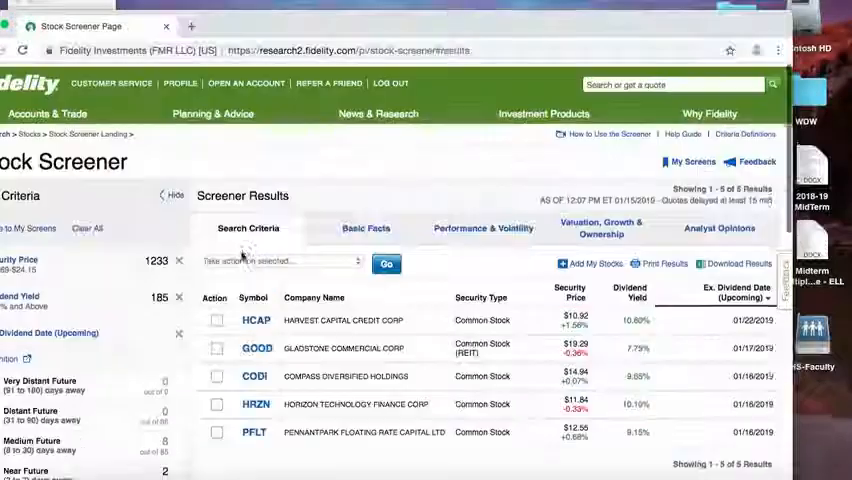
# Step: Add the StarMine Equity Summary Score limited to Bullish, narrowing results to PFLT and HRZN
pyautogui.scroll(-3)
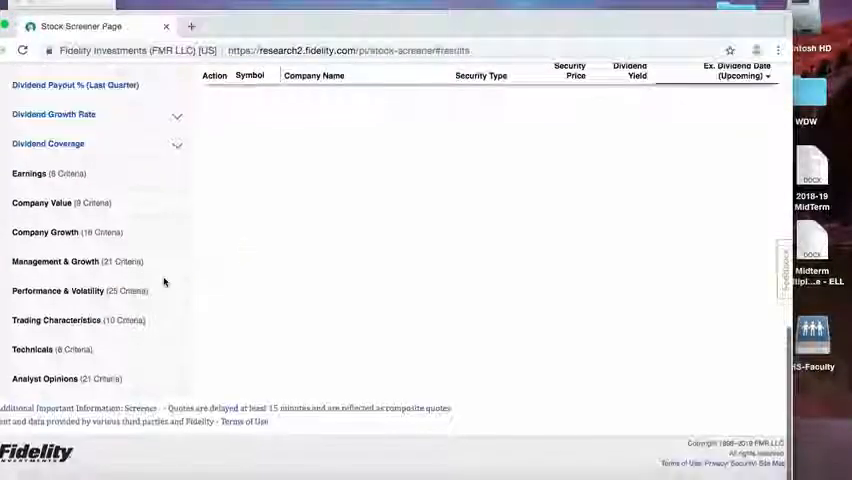
pyautogui.scroll(-3)
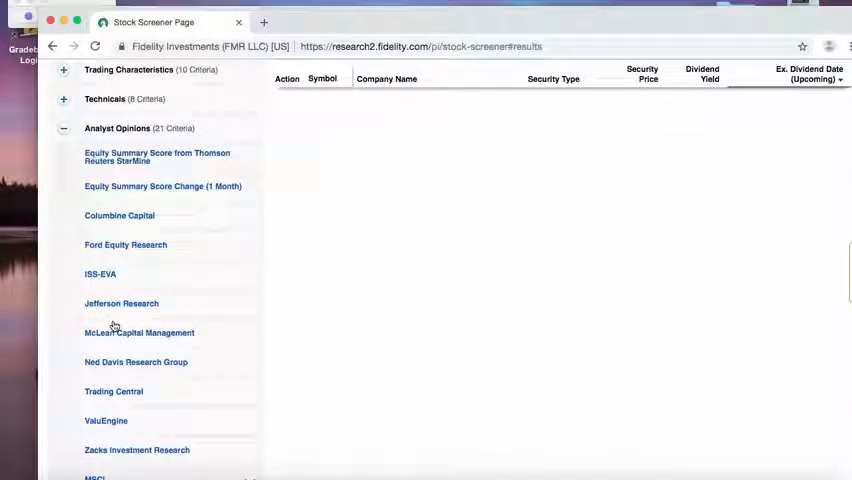
pyautogui.click(156, 156)
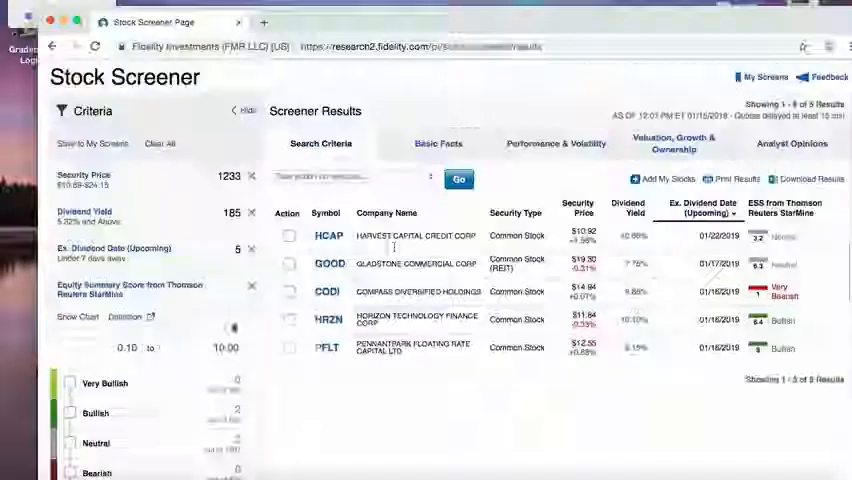
pyautogui.scroll(-3)
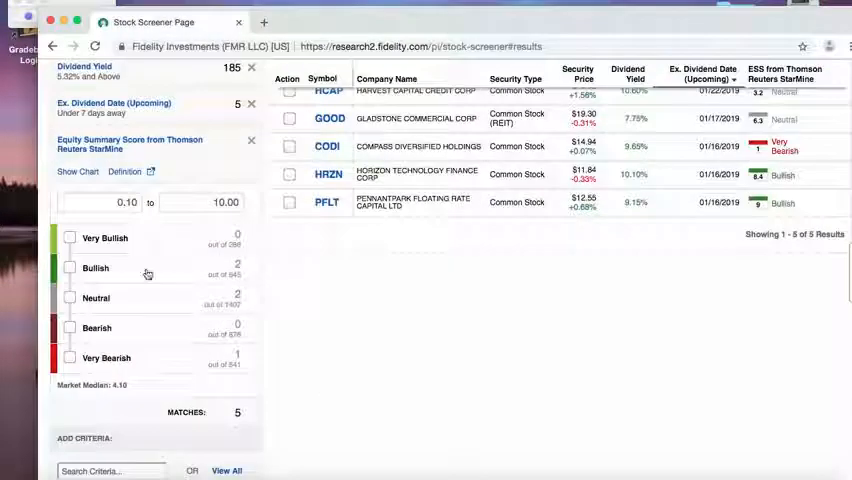
pyautogui.click(70, 268)
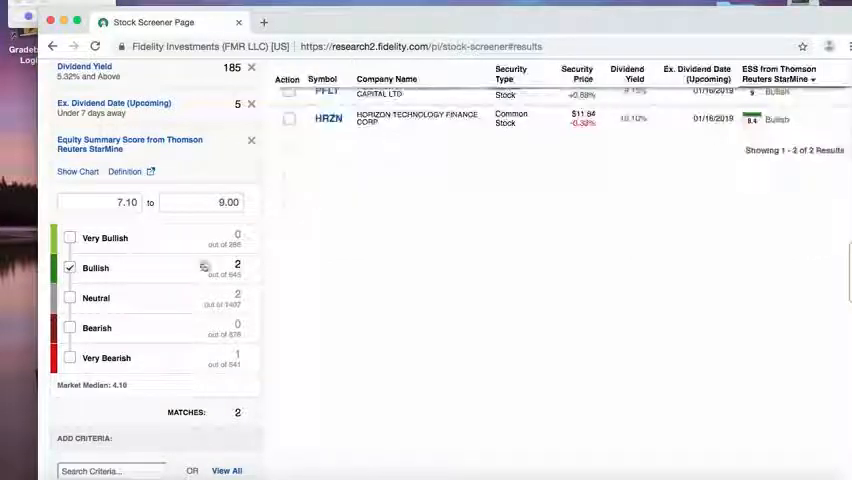
pyautogui.scroll(3)
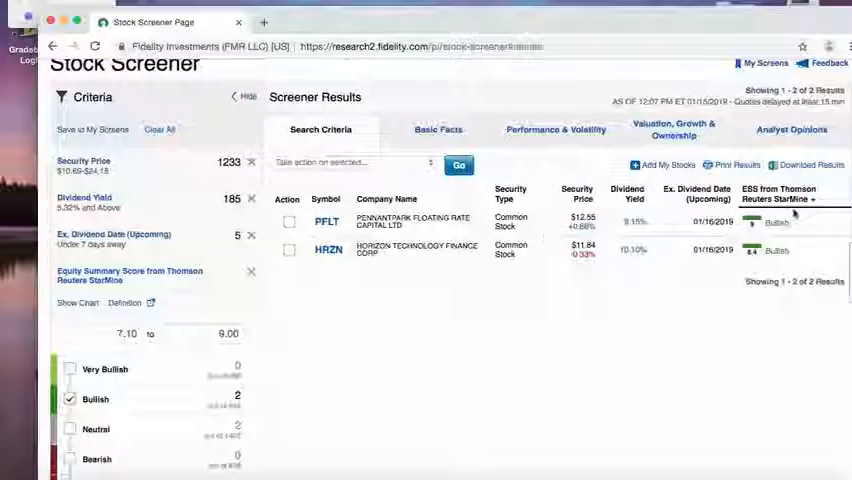
pyautogui.moveTo(248, 292)
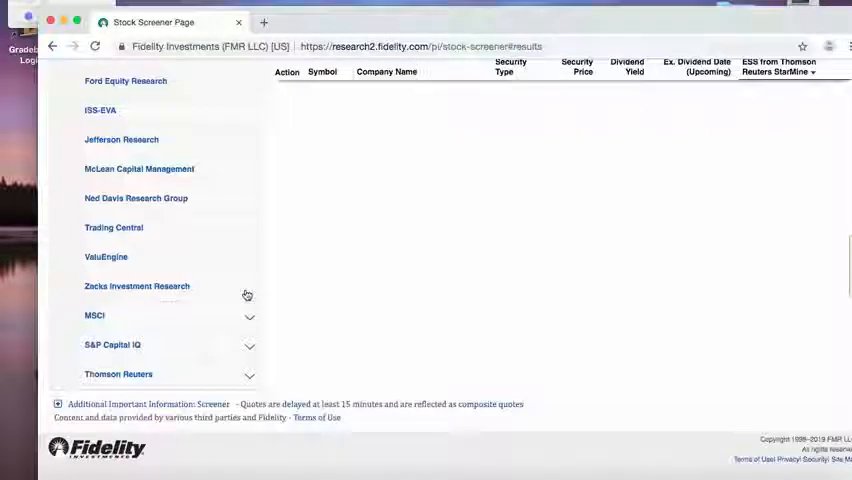
pyautogui.scroll(3)
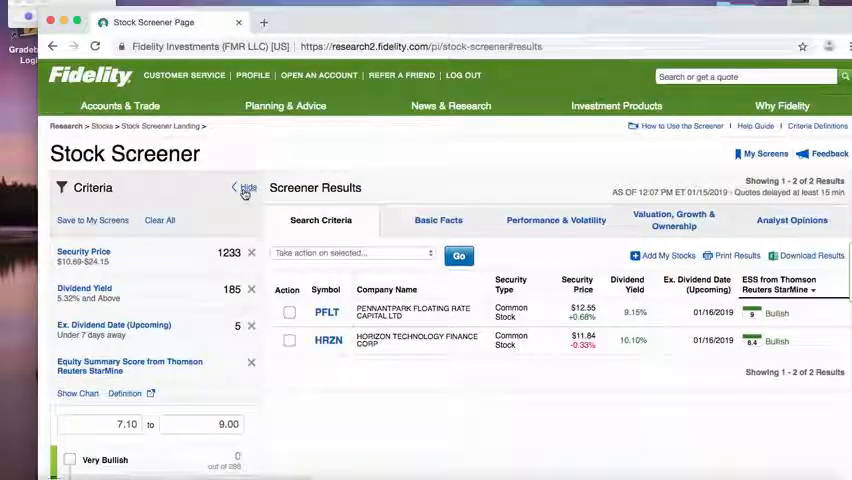
pyautogui.click(246, 188)
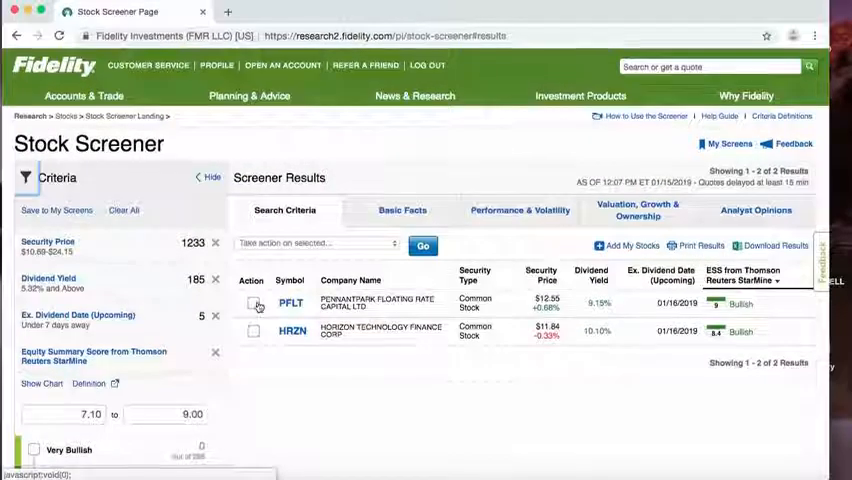
pyautogui.moveTo(272, 436)
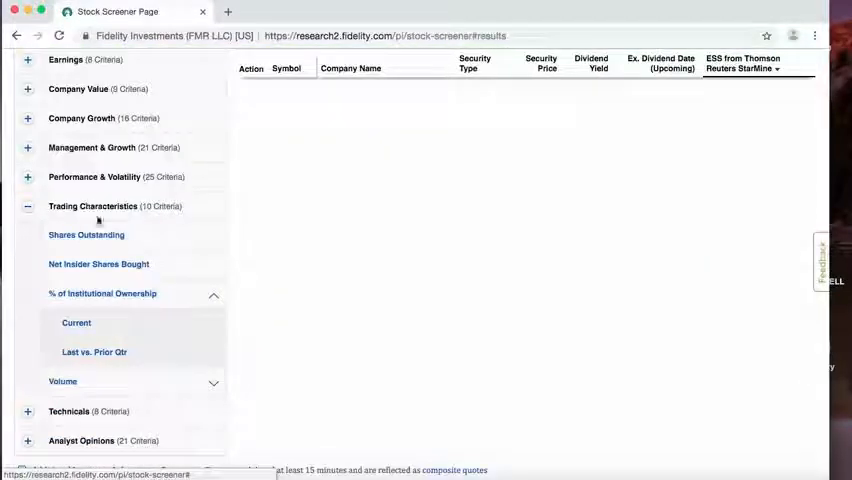
pyautogui.scroll(-3)
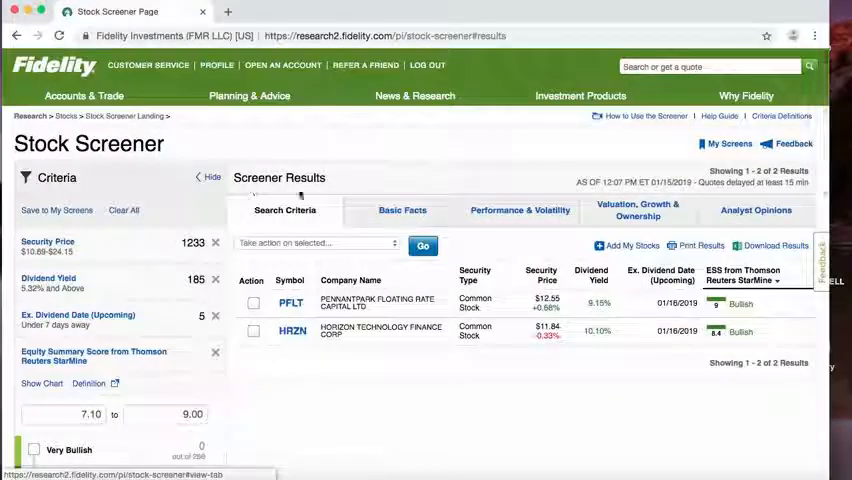
pyautogui.scroll(-3)
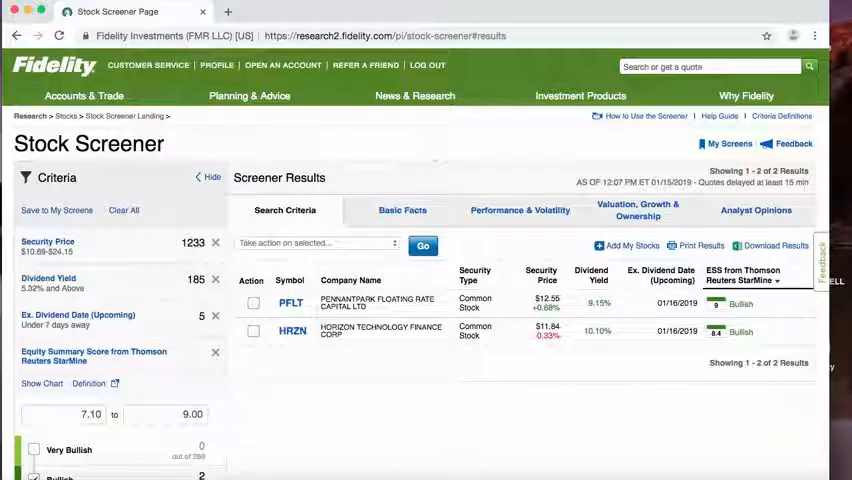